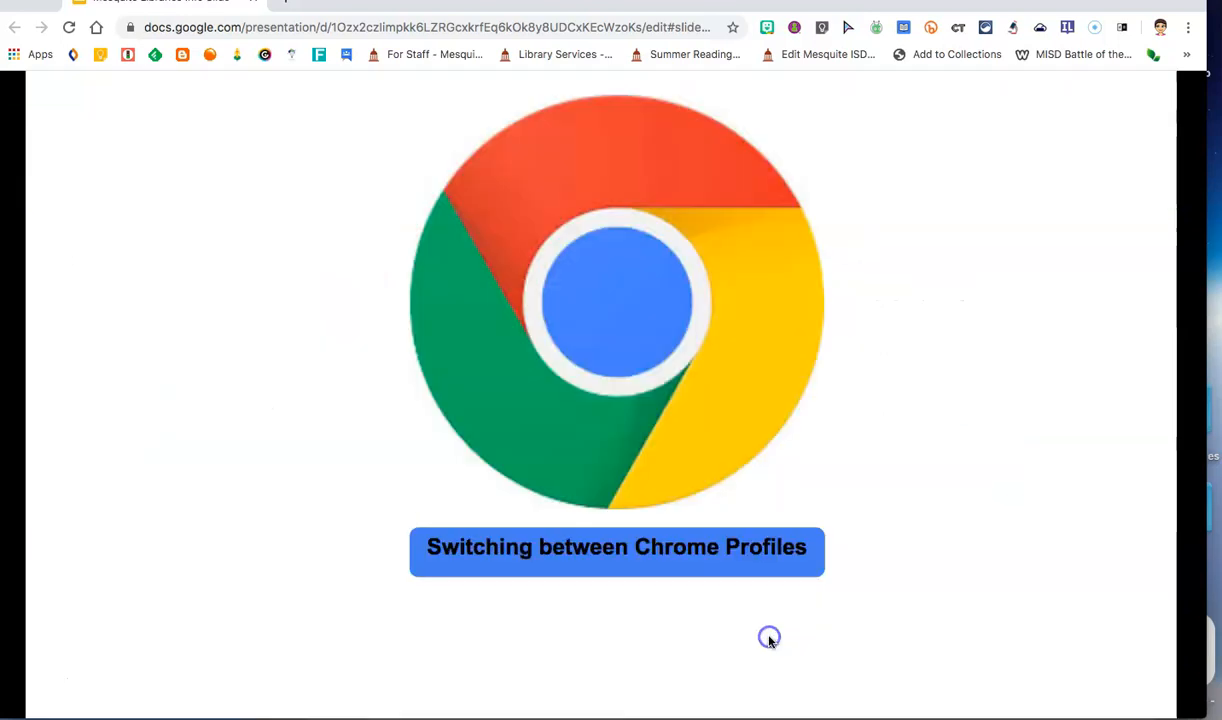
{"action": "mouse_move", "coordinate": [770, 640]}
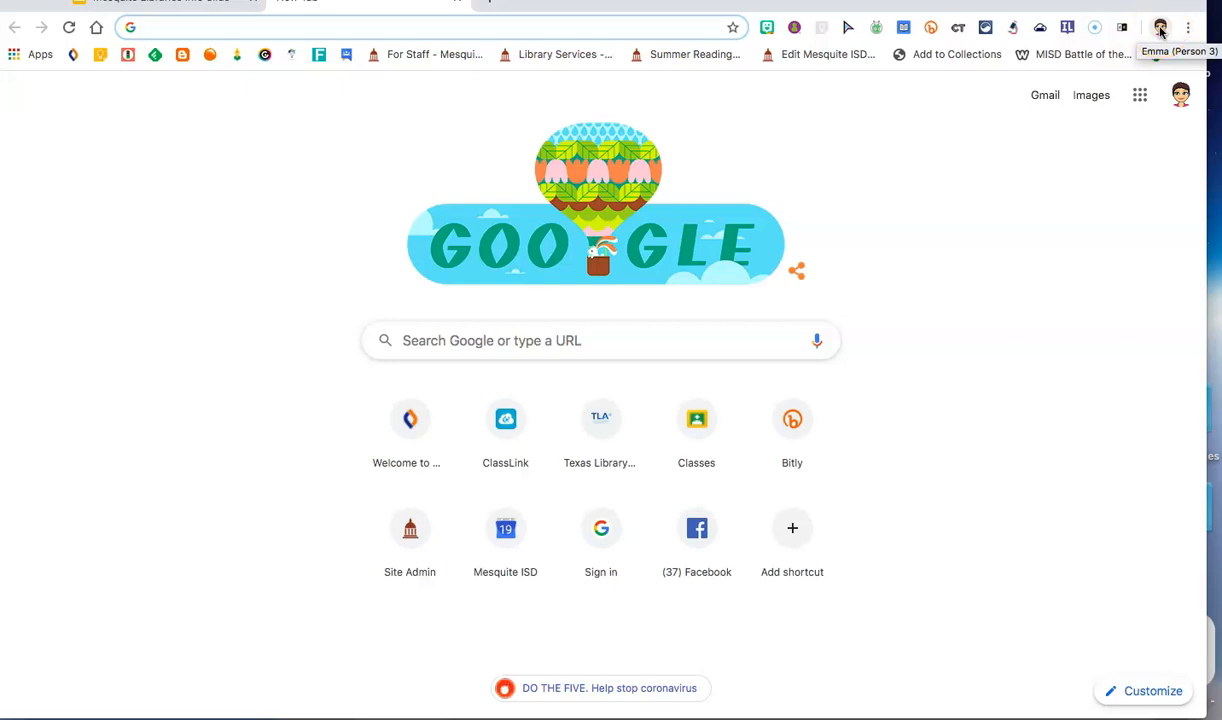
Show the profile picker listing the four existing profiles with guest and add-person options.
{"action": "left_click", "coordinate": [400, 28]}
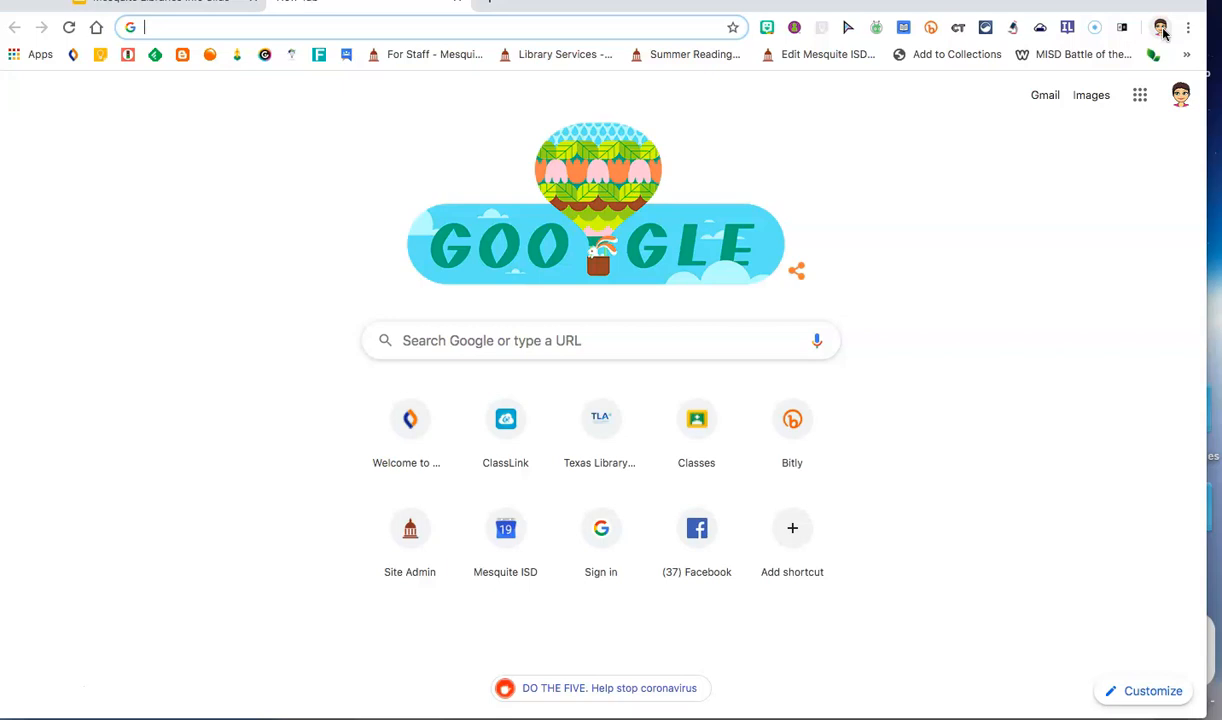
{"action": "left_click", "coordinate": [1160, 28]}
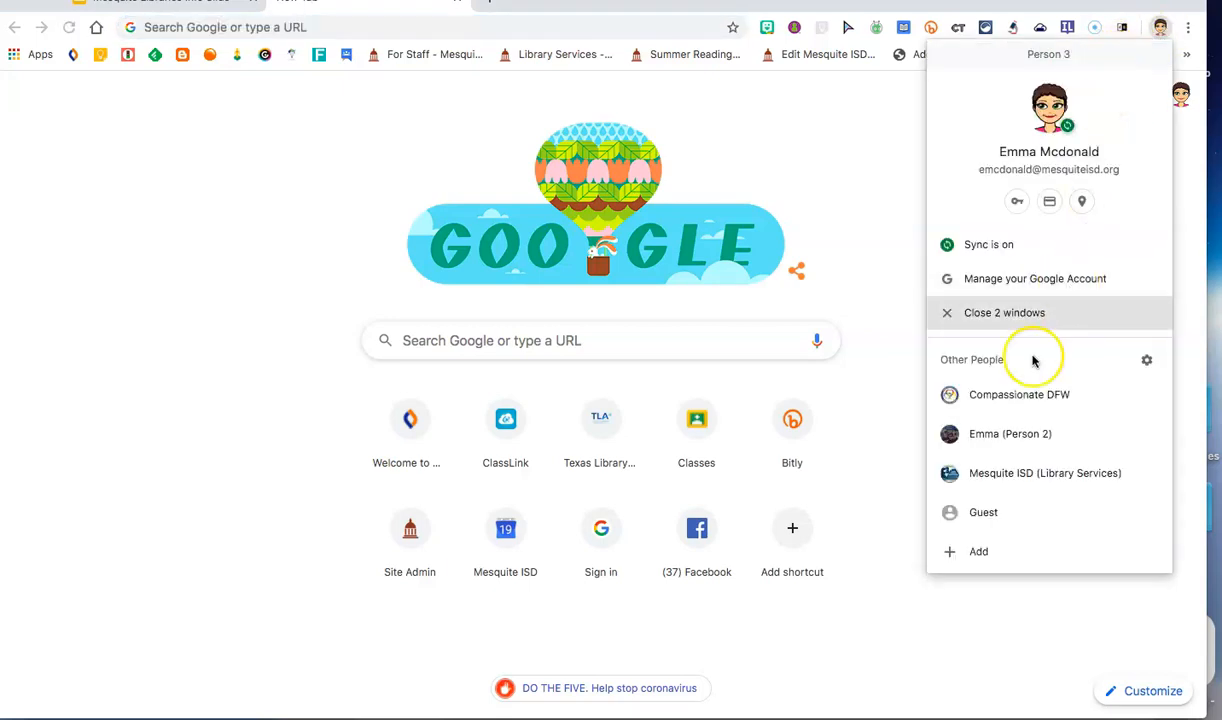
{"action": "mouse_move", "coordinate": [978, 552]}
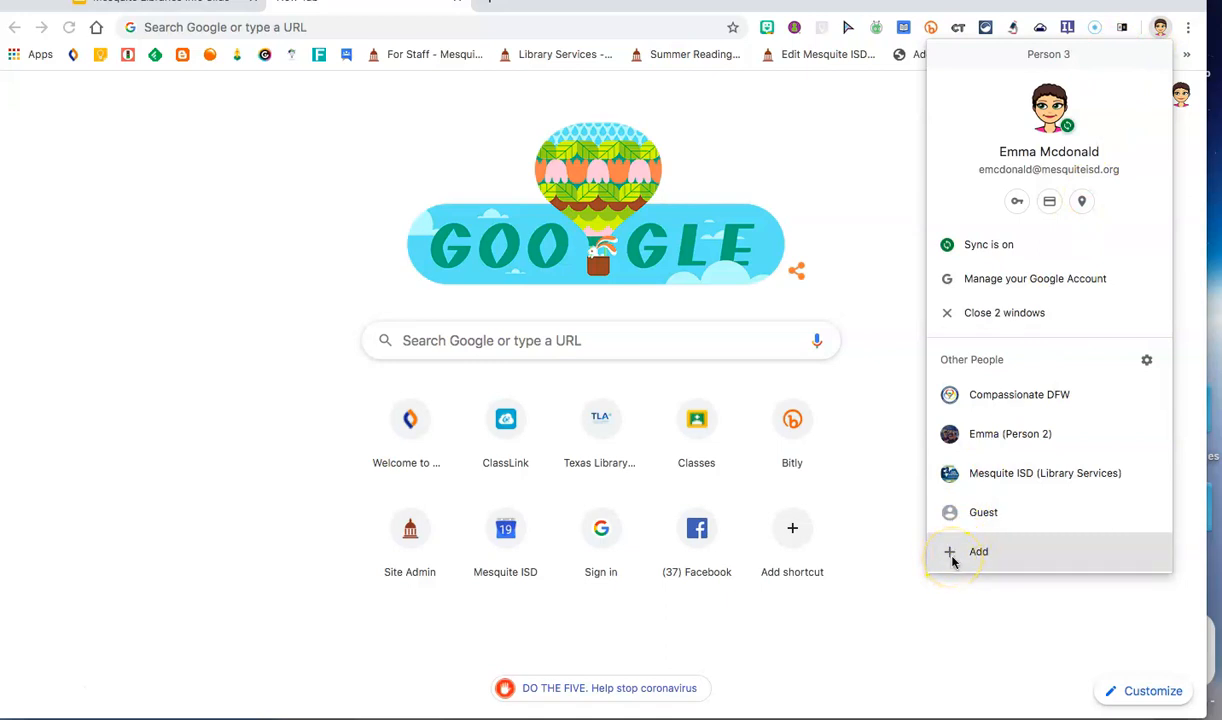
{"action": "left_click", "coordinate": [978, 552]}
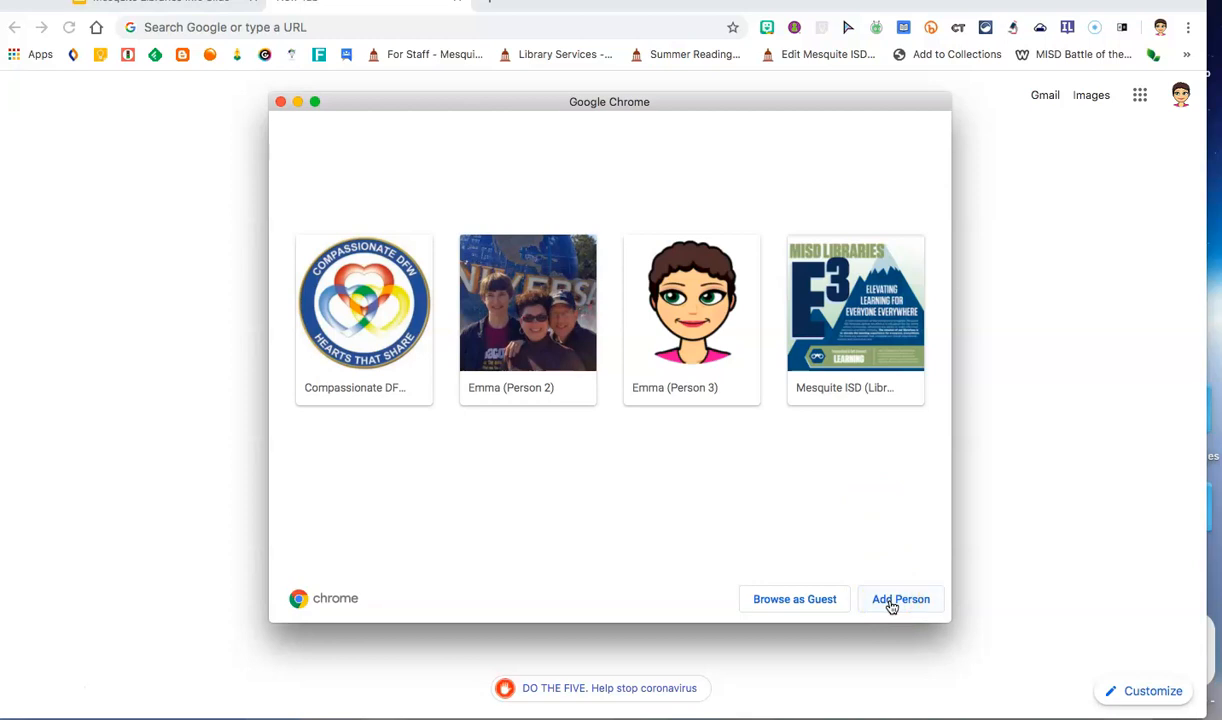
Create a new person named Hanby with the corgi picture, landing on its welcome page.
{"action": "left_click", "coordinate": [900, 600]}
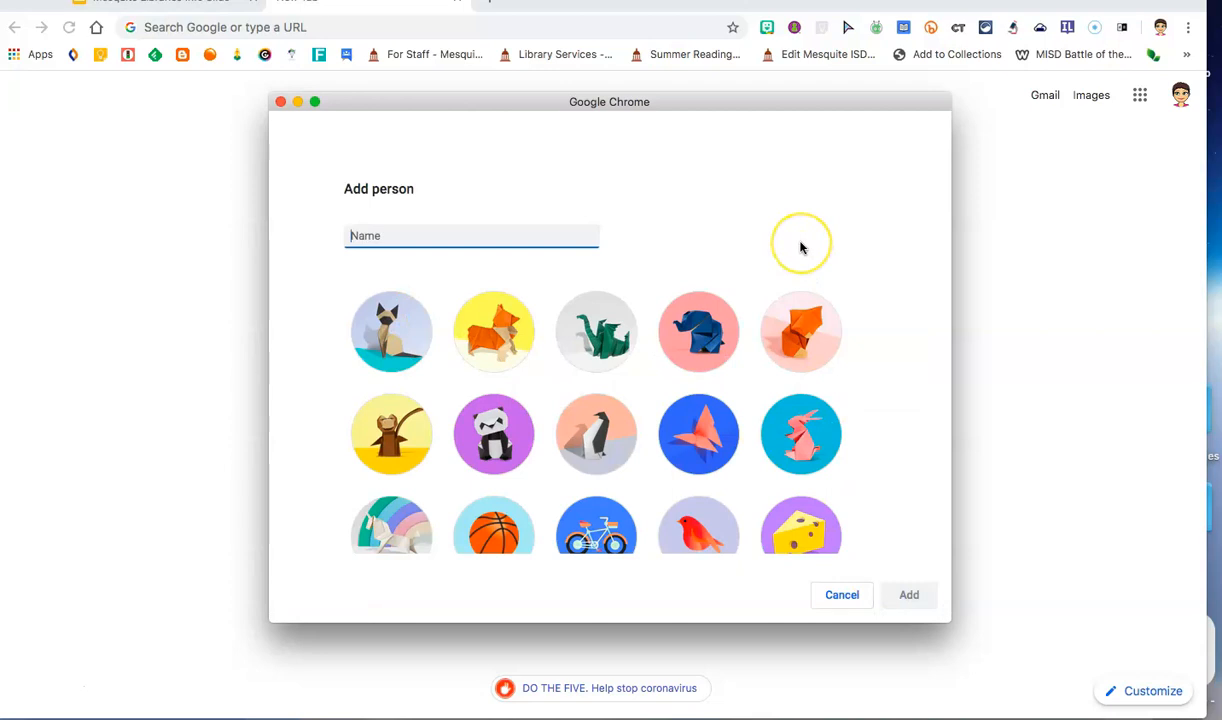
{"action": "type", "text": "Hanby"}
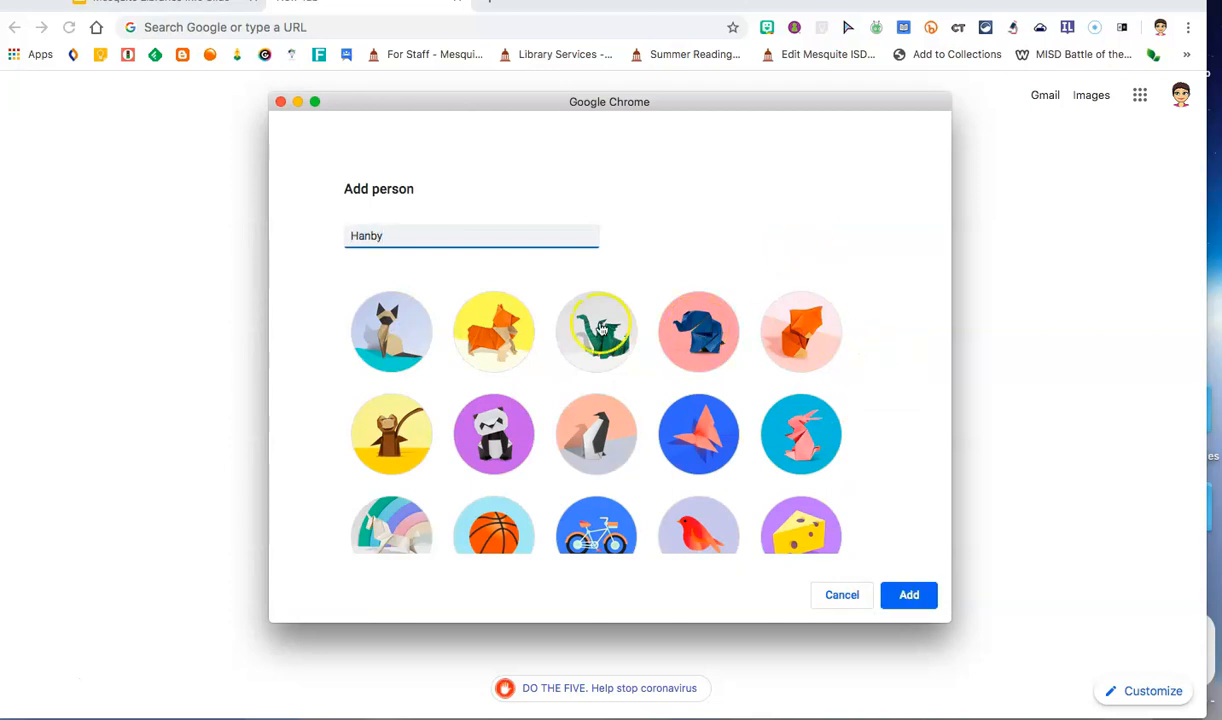
{"action": "left_click", "coordinate": [492, 332]}
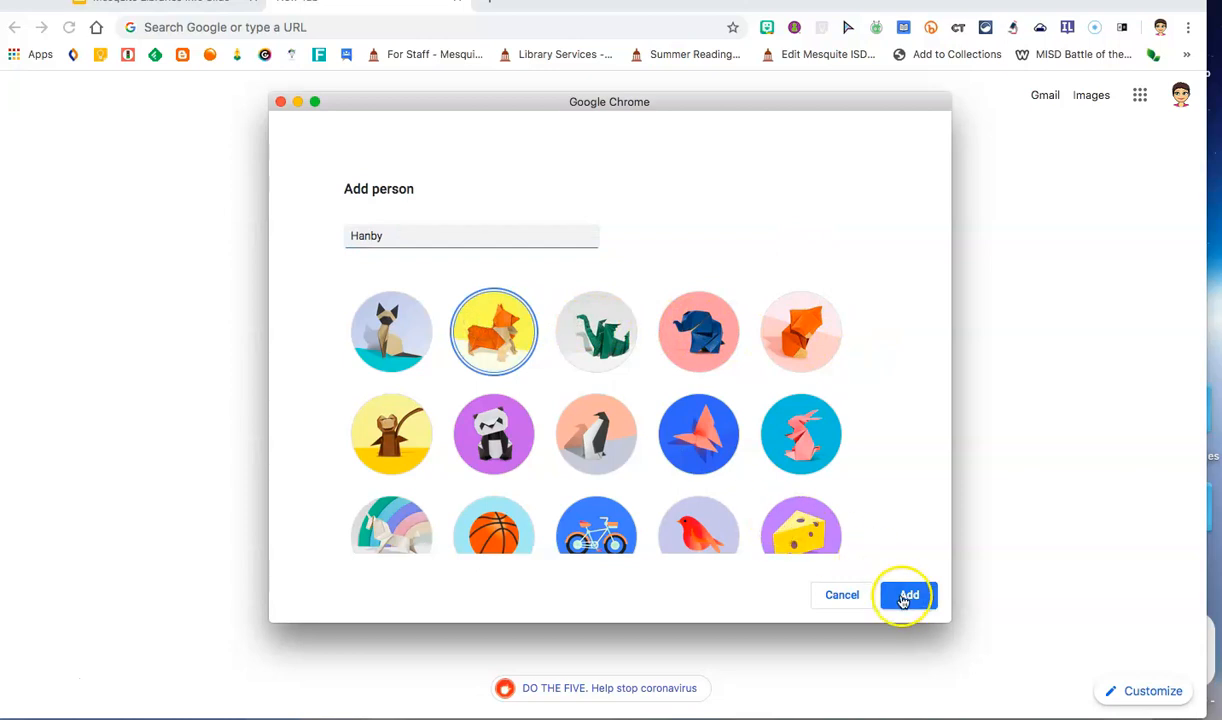
{"action": "left_click", "coordinate": [908, 596]}
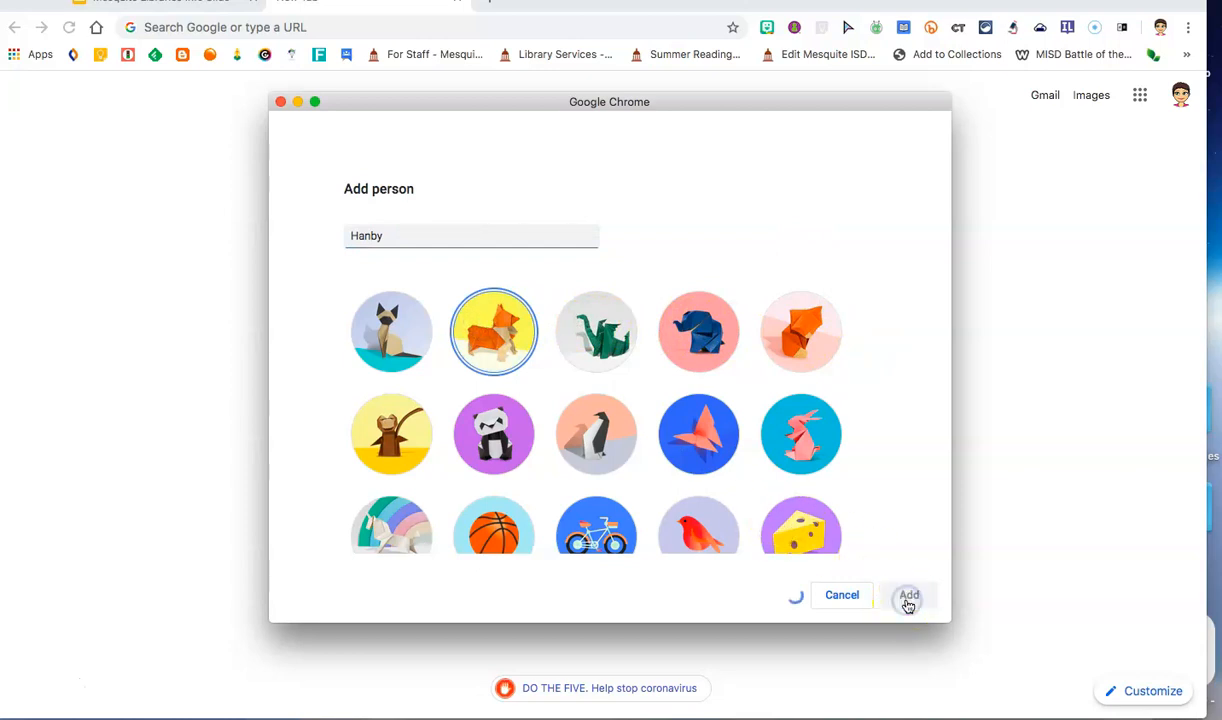
{"action": "left_click", "coordinate": [908, 596]}
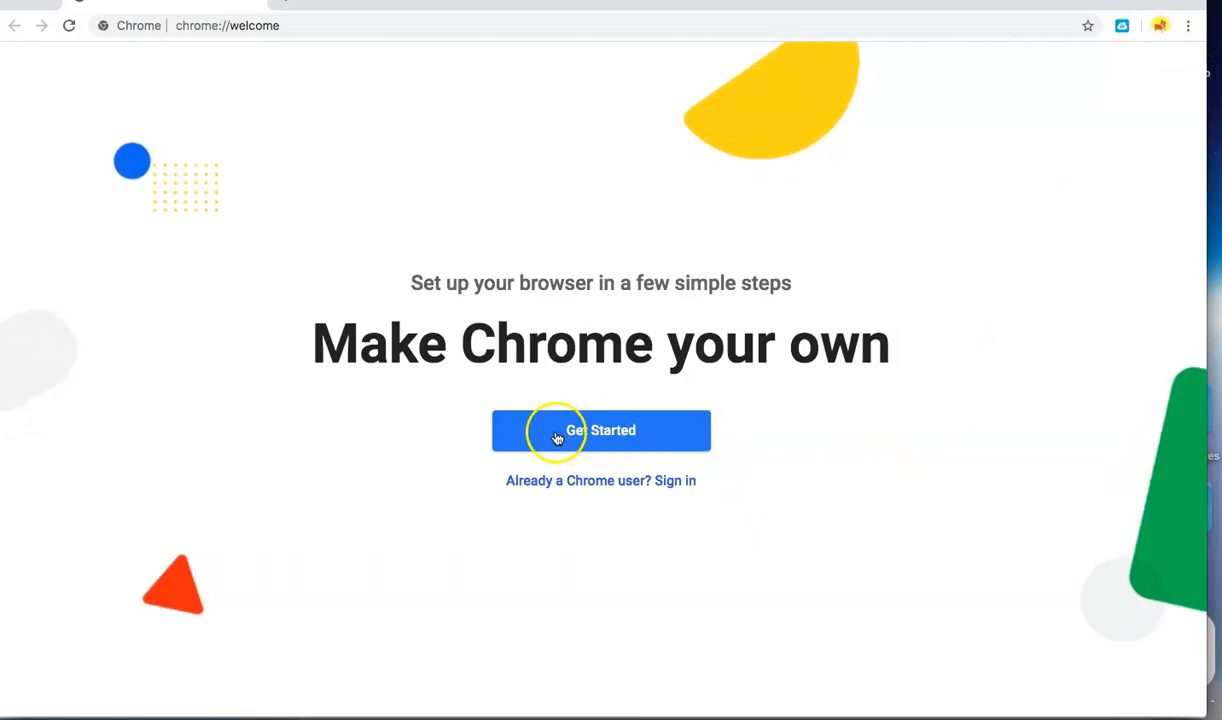
{"action": "mouse_move", "coordinate": [548, 490]}
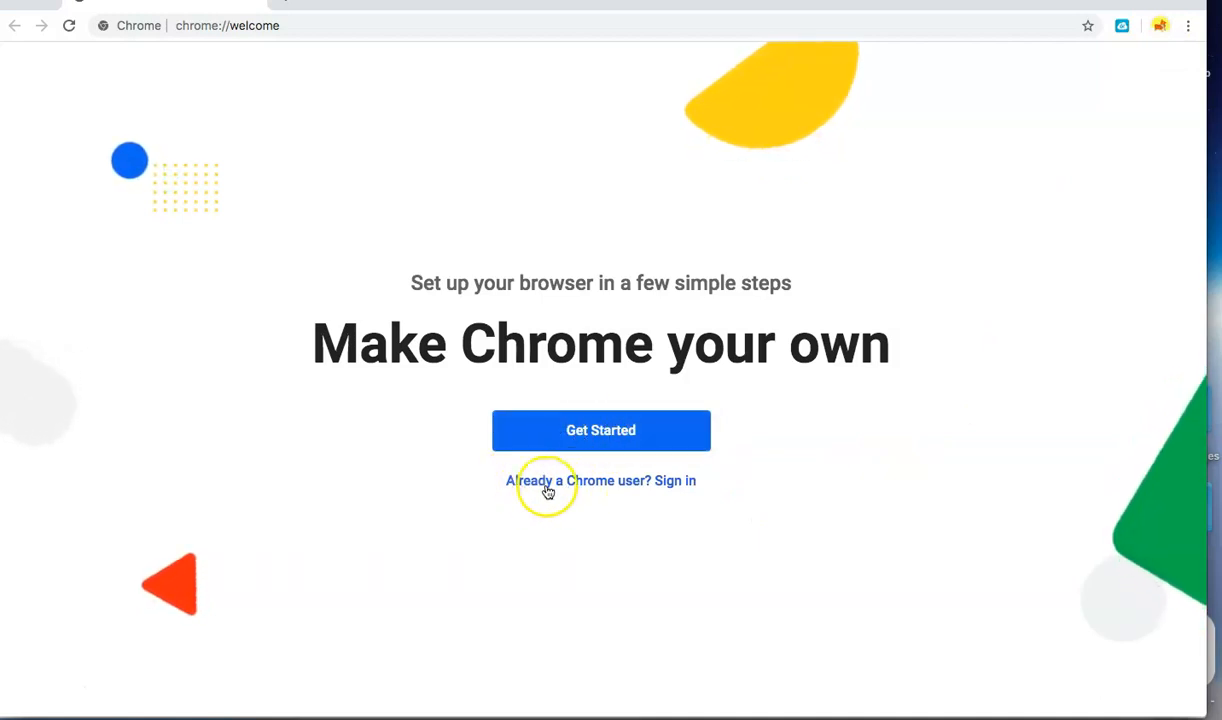
{"action": "mouse_move", "coordinate": [628, 504]}
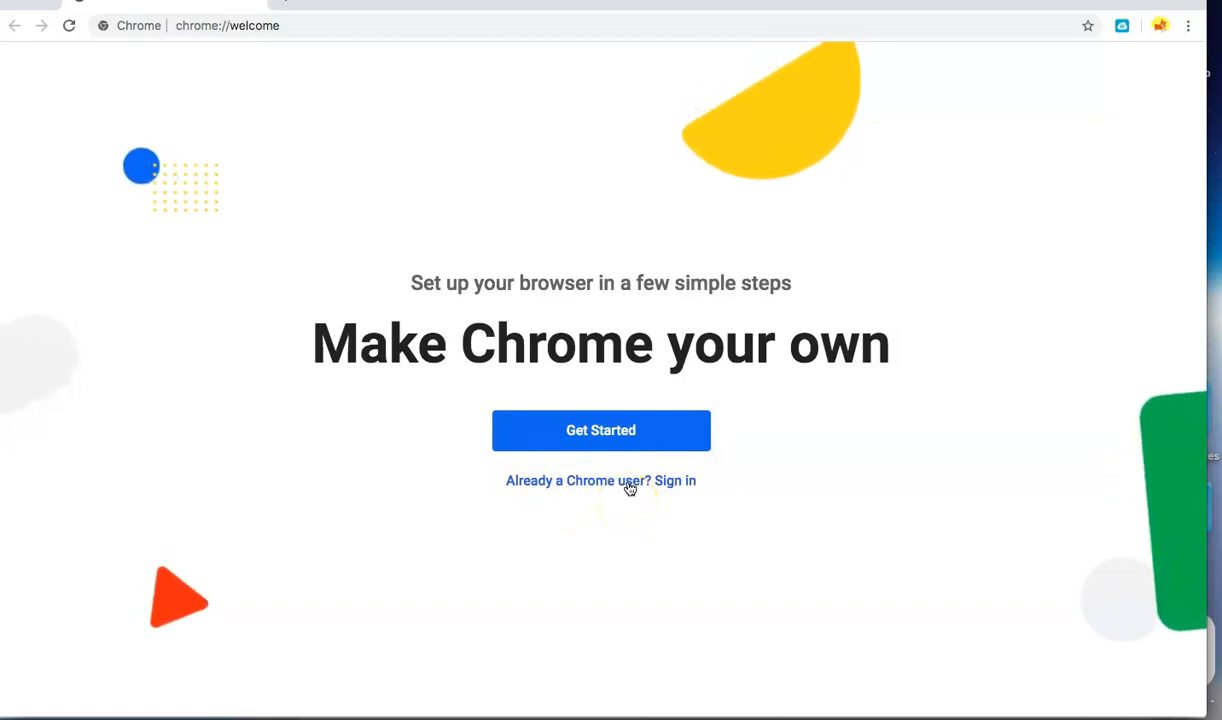
{"action": "left_click", "coordinate": [600, 480]}
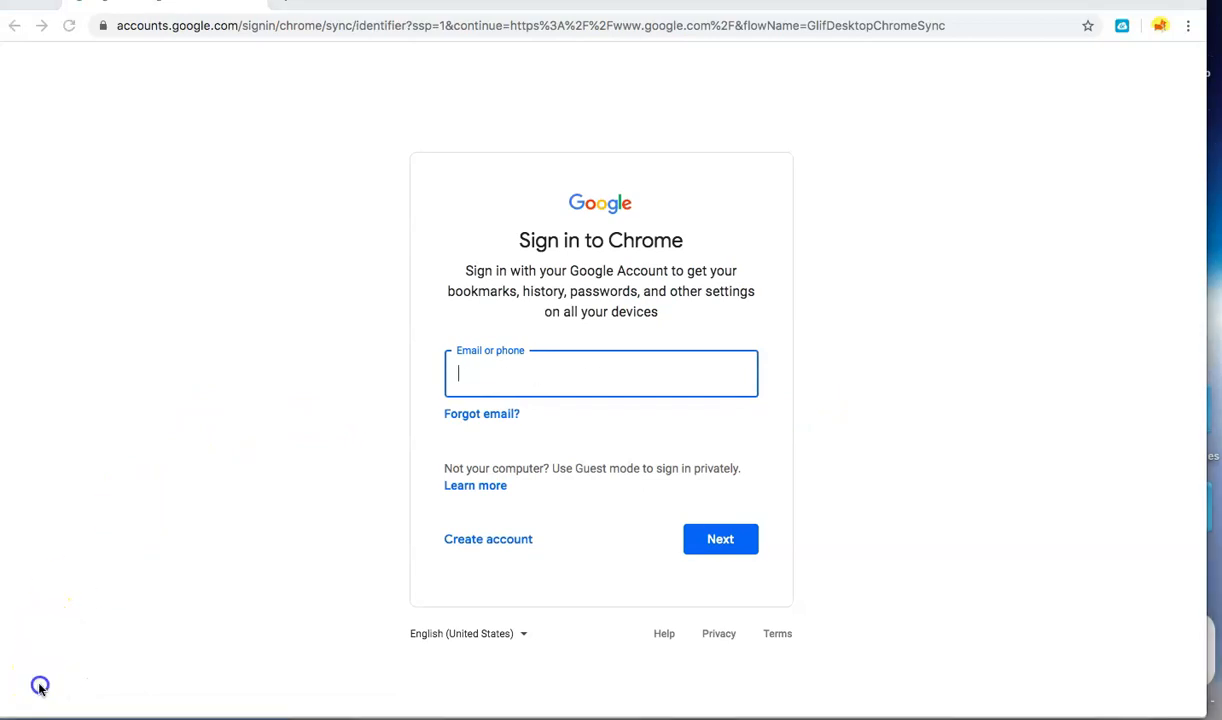
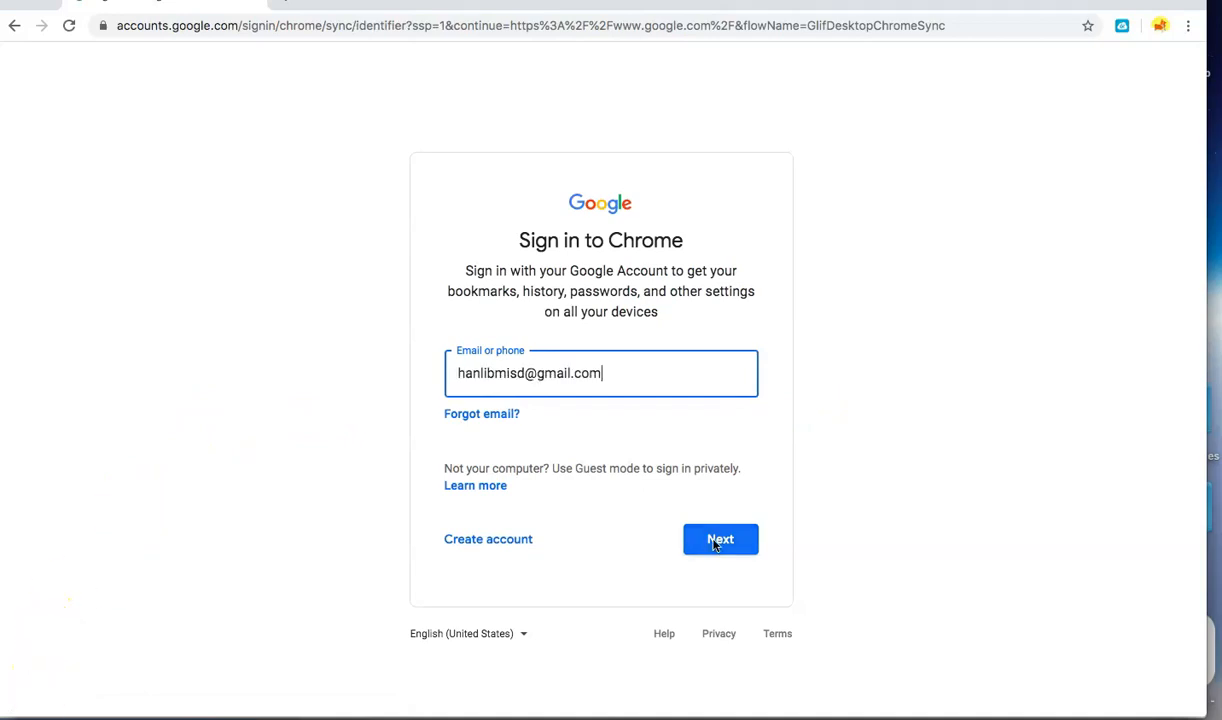
{"action": "left_click", "coordinate": [720, 540]}
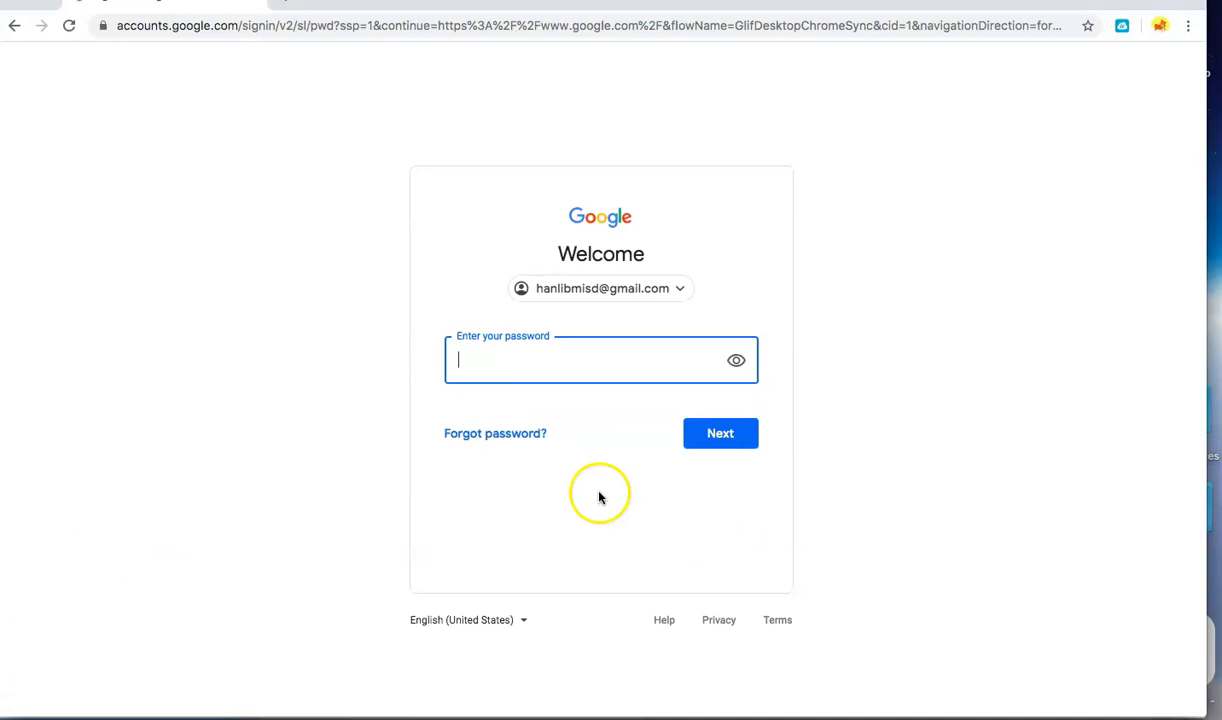
{"action": "mouse_move", "coordinate": [46, 684]}
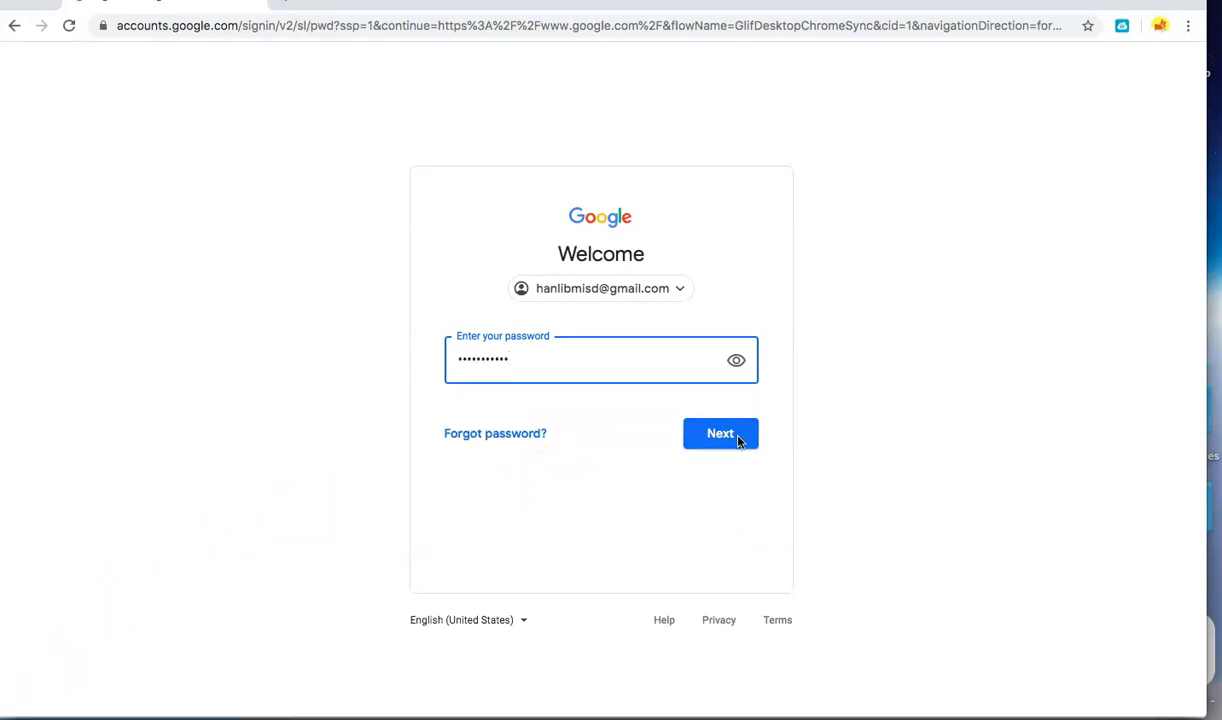
{"action": "left_click", "coordinate": [720, 432]}
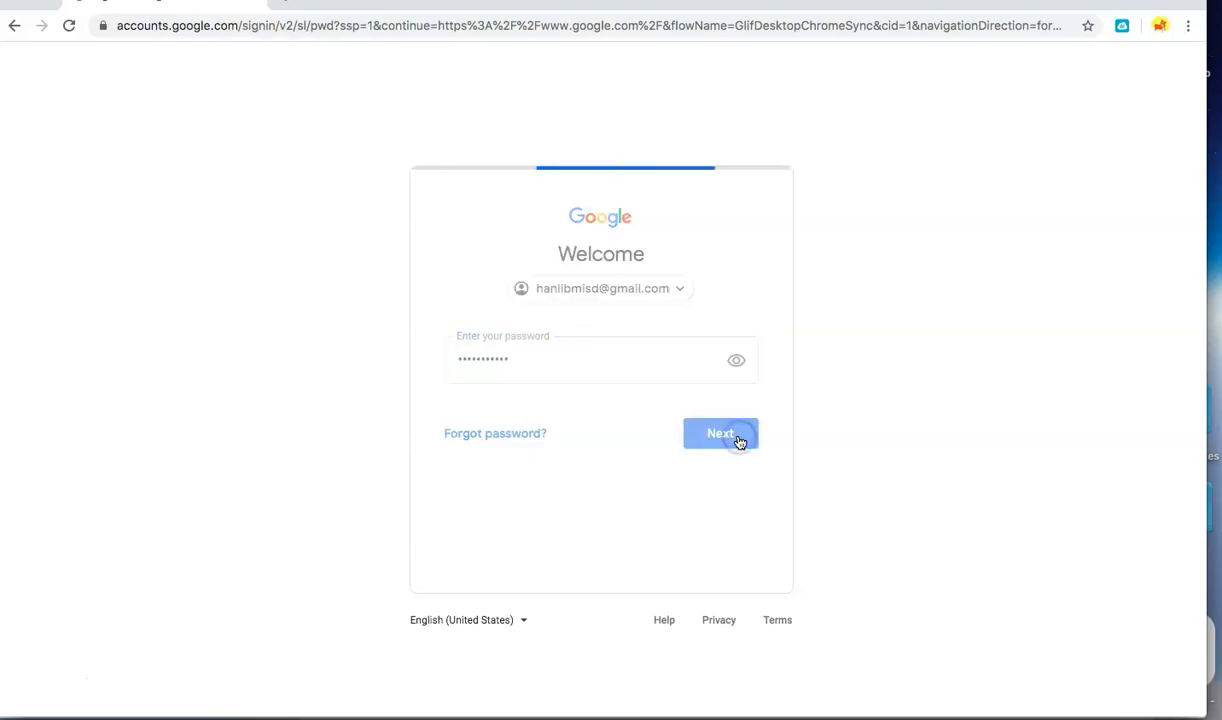
{"action": "left_click", "coordinate": [720, 432]}
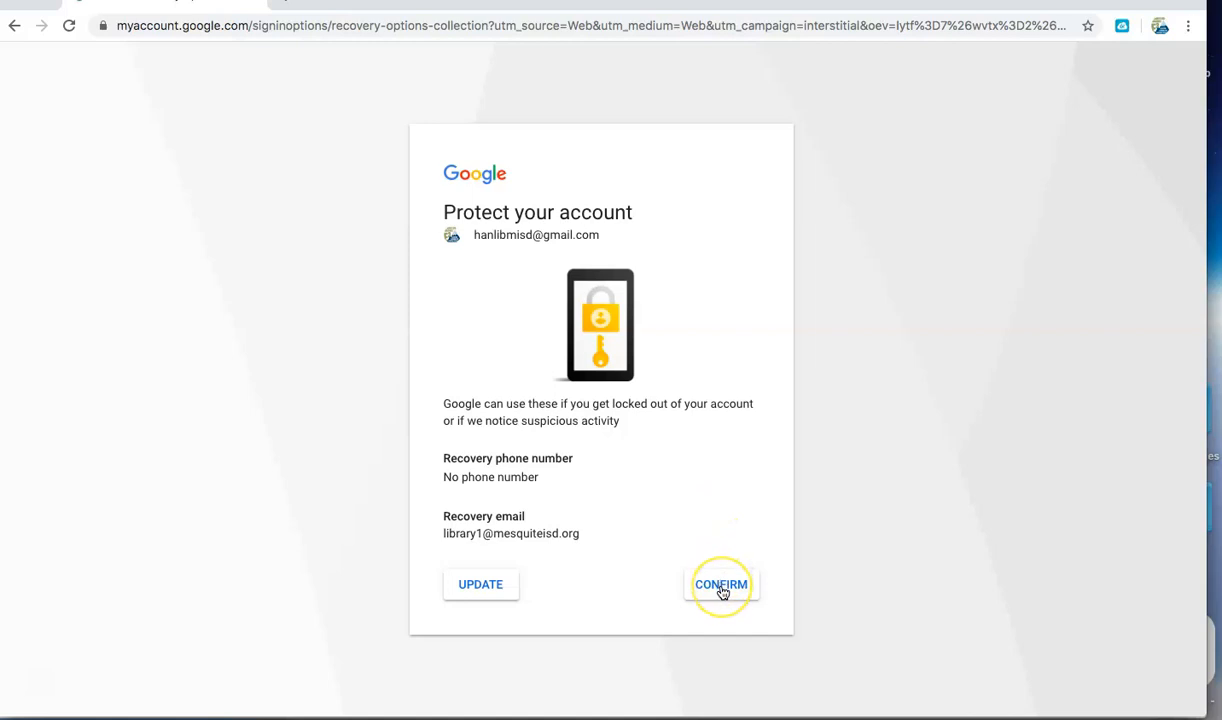
Confirm the recovery details and choose 'Yes, I'm in' to turn on sync.
{"action": "left_click", "coordinate": [720, 584]}
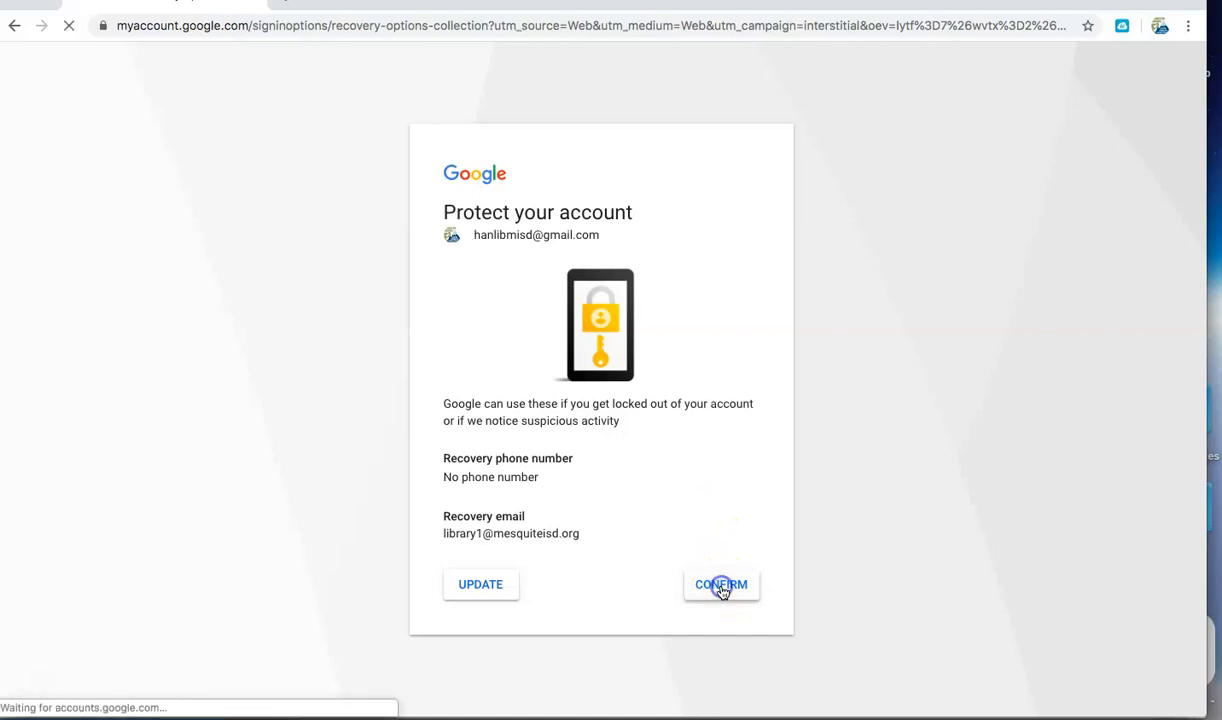
{"action": "left_click", "coordinate": [720, 584]}
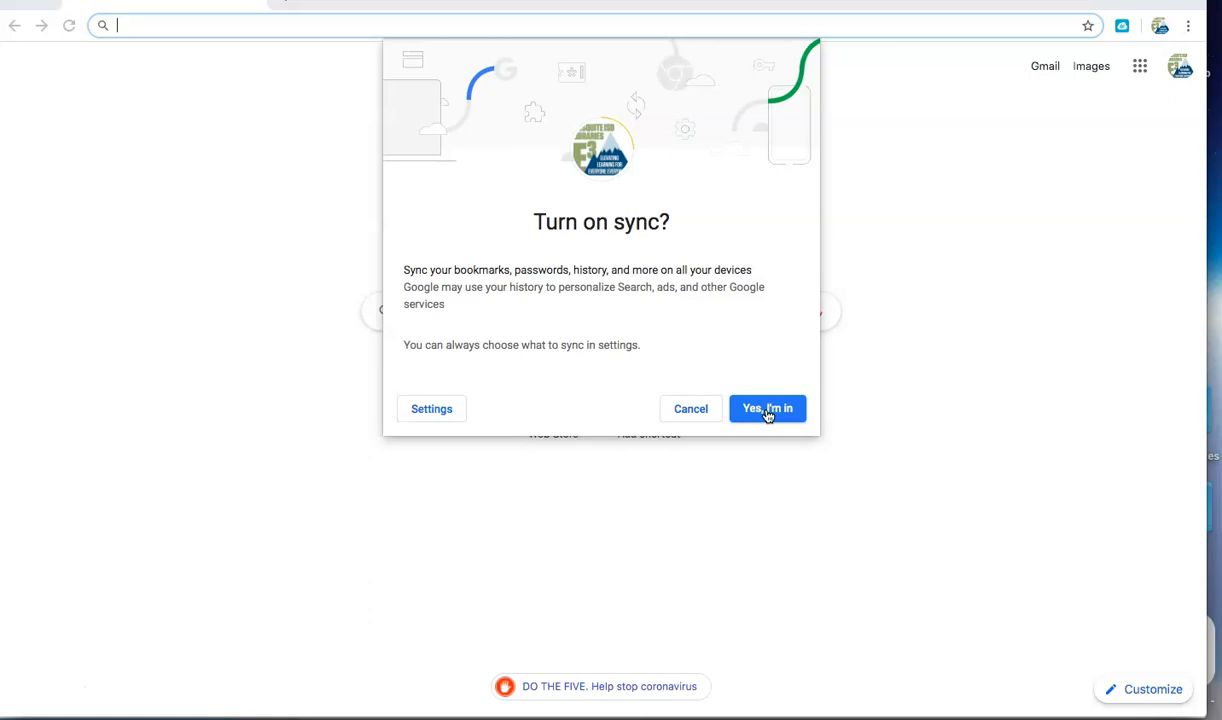
{"action": "left_click", "coordinate": [768, 408]}
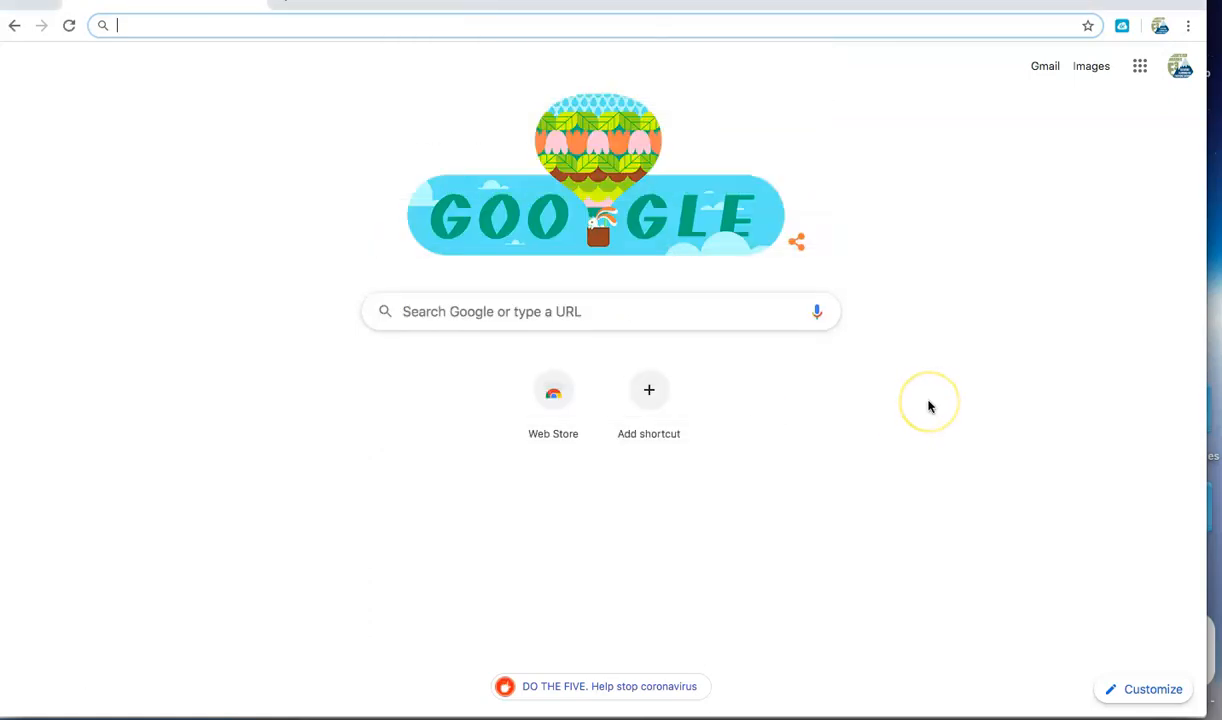
{"action": "mouse_move", "coordinate": [930, 406]}
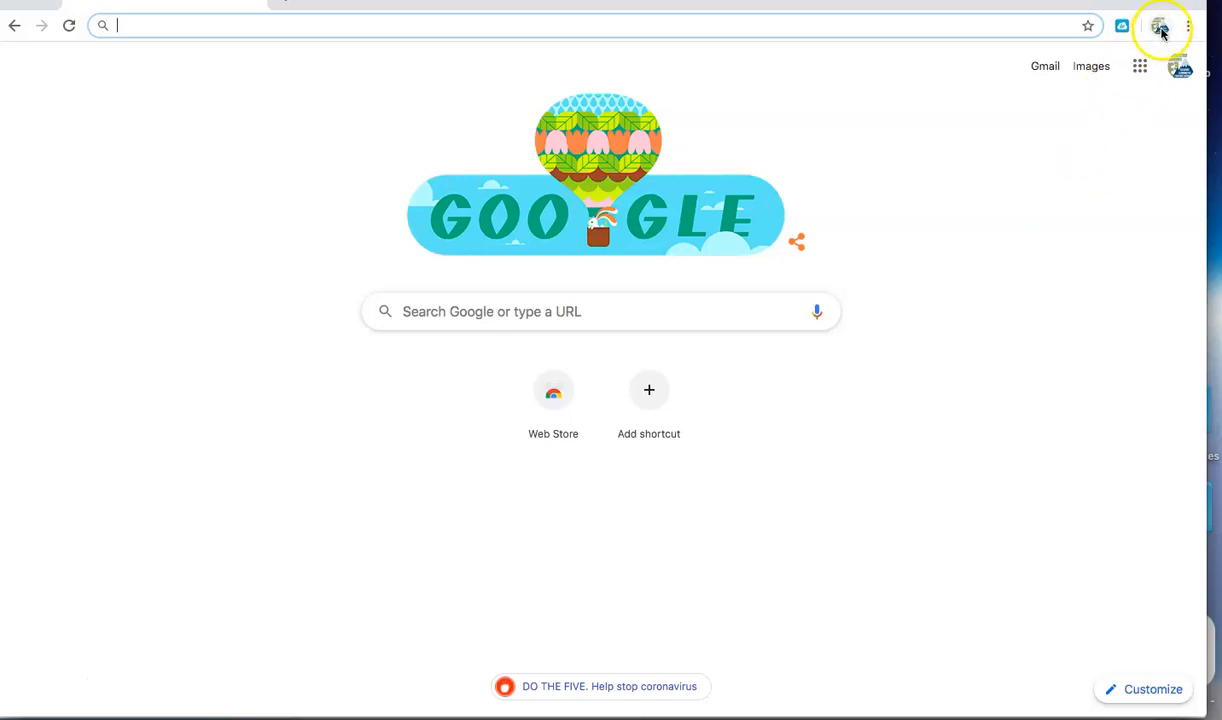
{"action": "mouse_move", "coordinate": [1160, 26]}
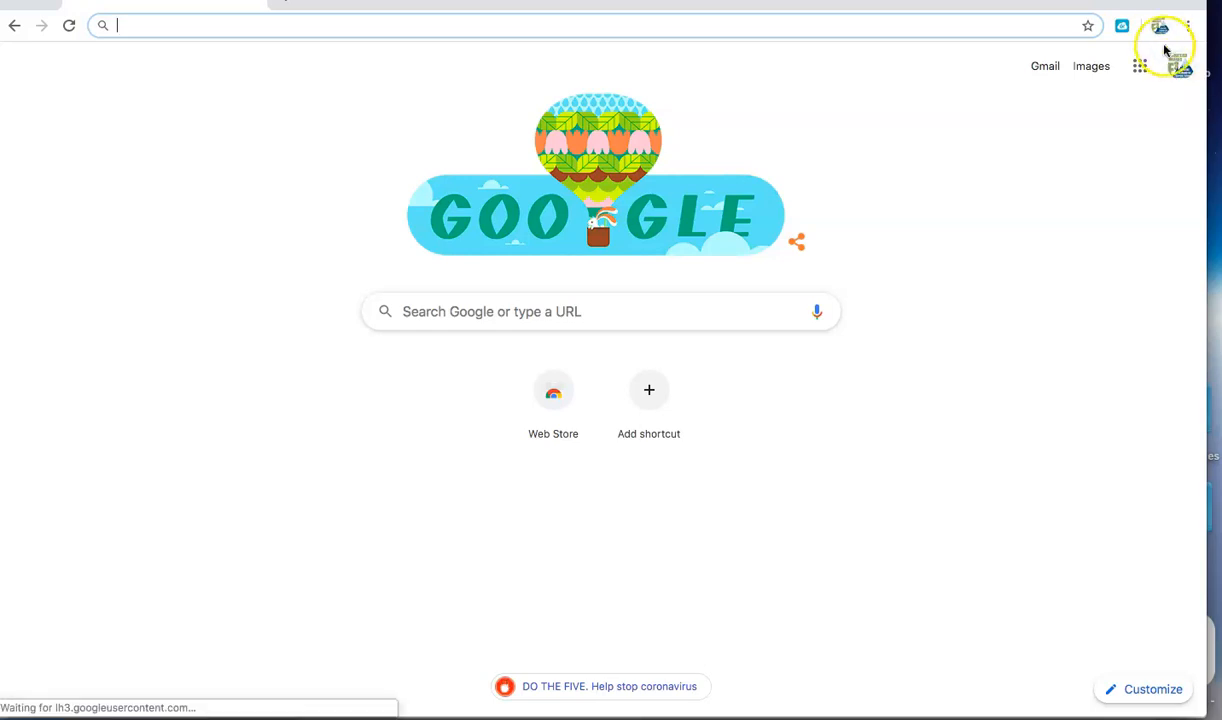
{"action": "mouse_move", "coordinate": [1180, 66]}
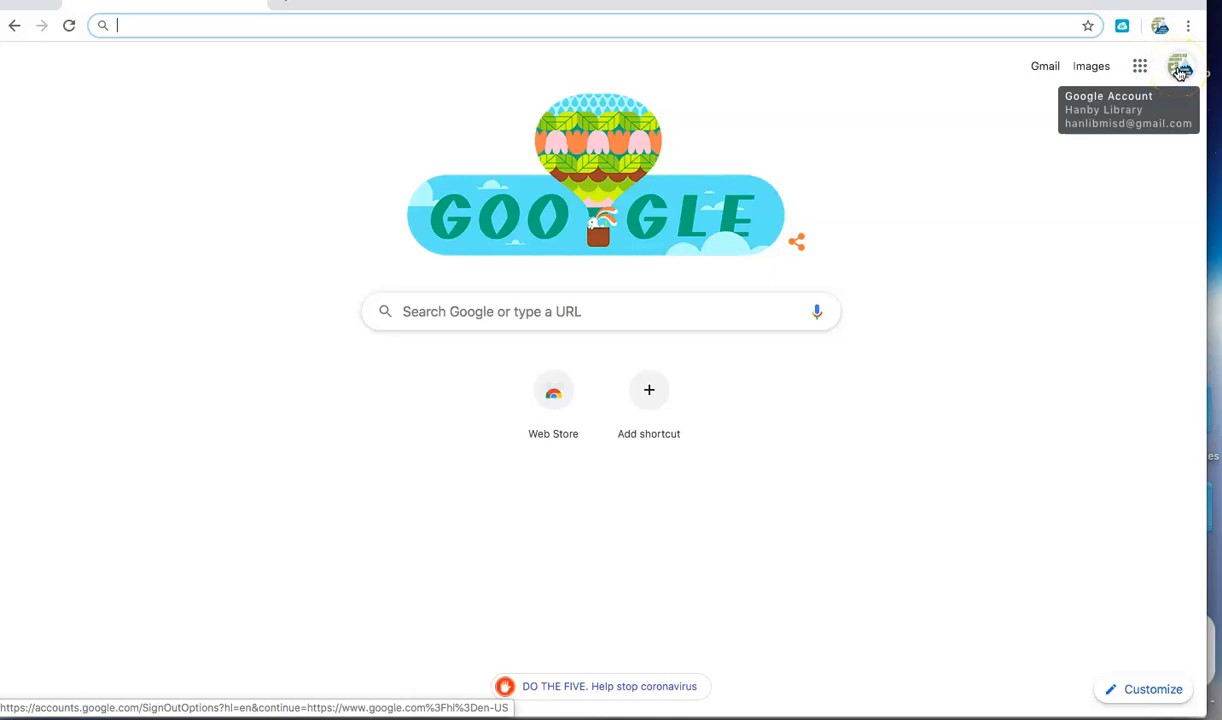
{"action": "left_click", "coordinate": [1180, 68]}
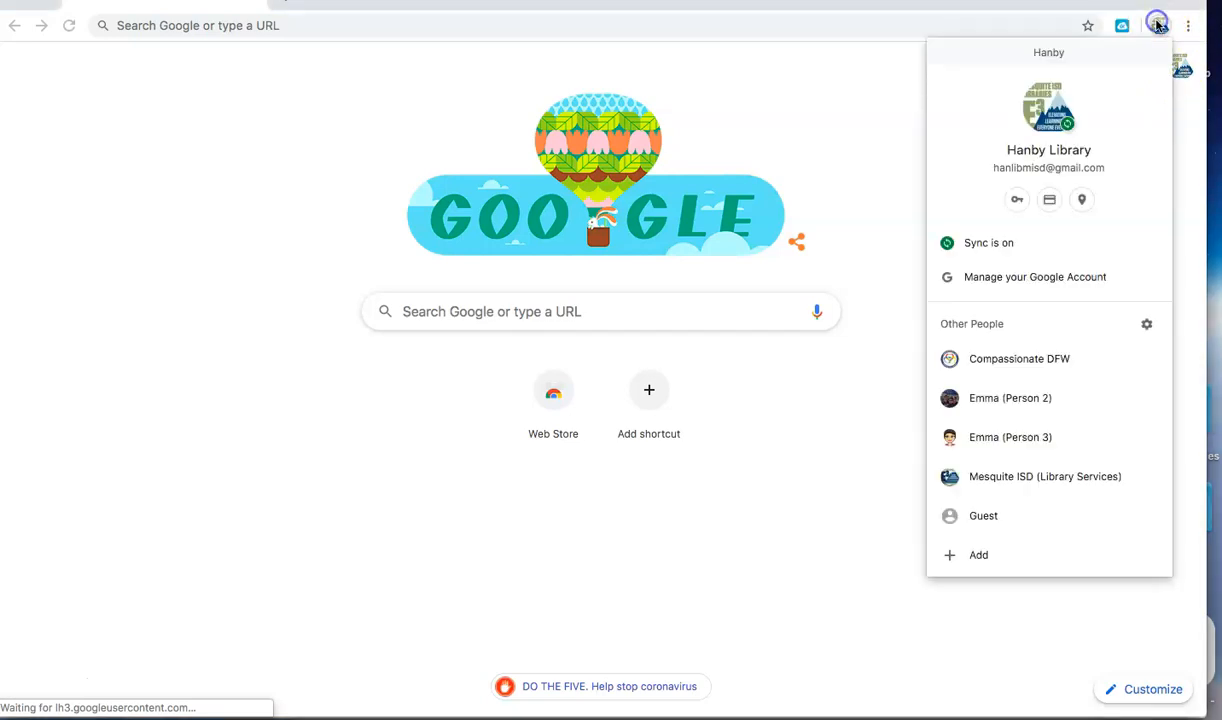
{"action": "mouse_move", "coordinate": [1158, 24]}
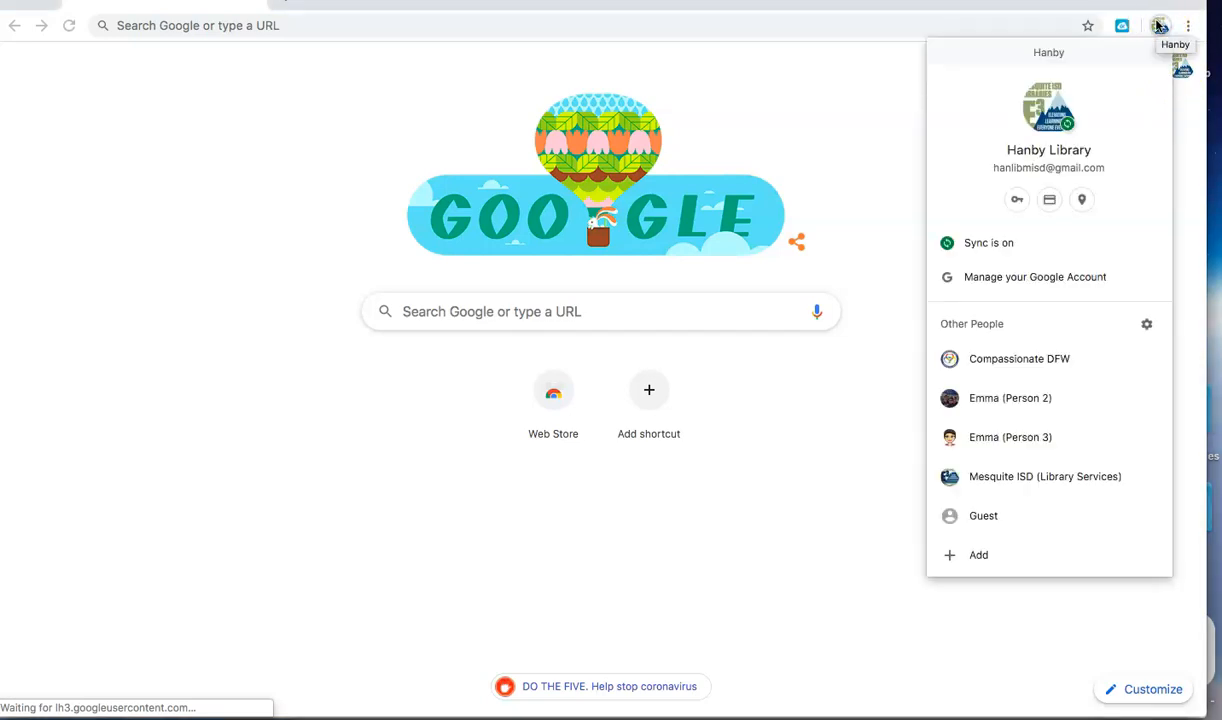
{"action": "mouse_move", "coordinate": [1018, 358]}
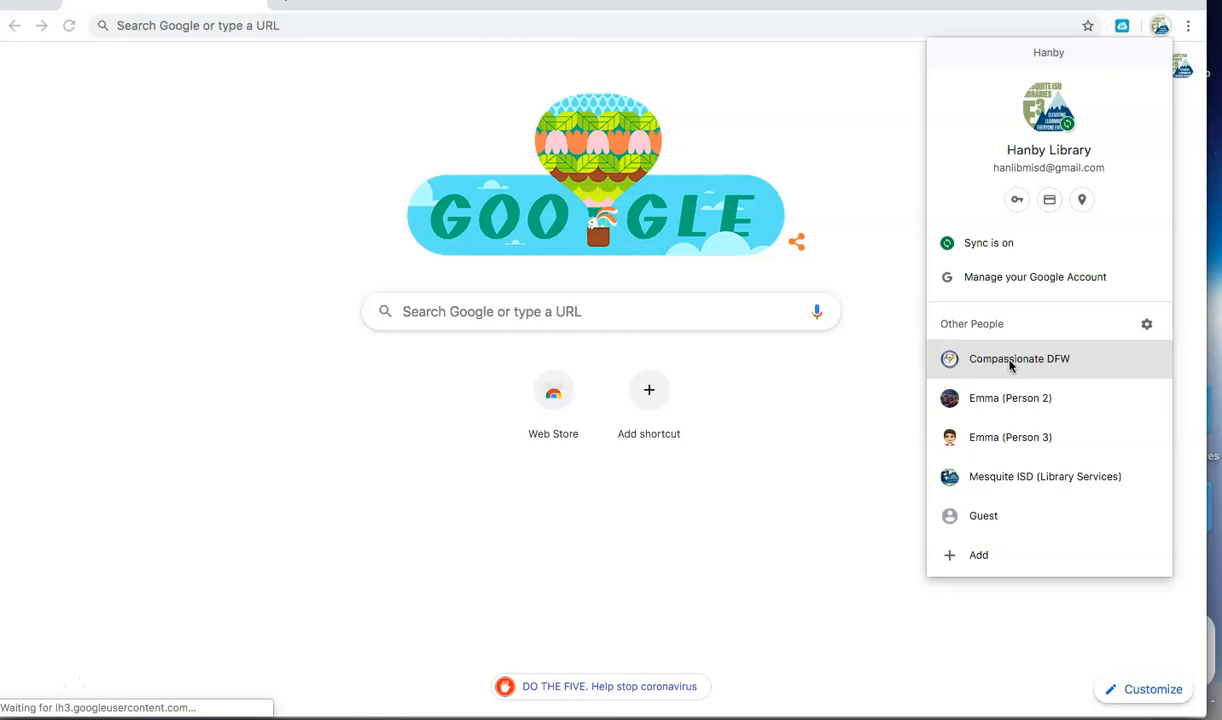
{"action": "mouse_move", "coordinate": [1018, 516]}
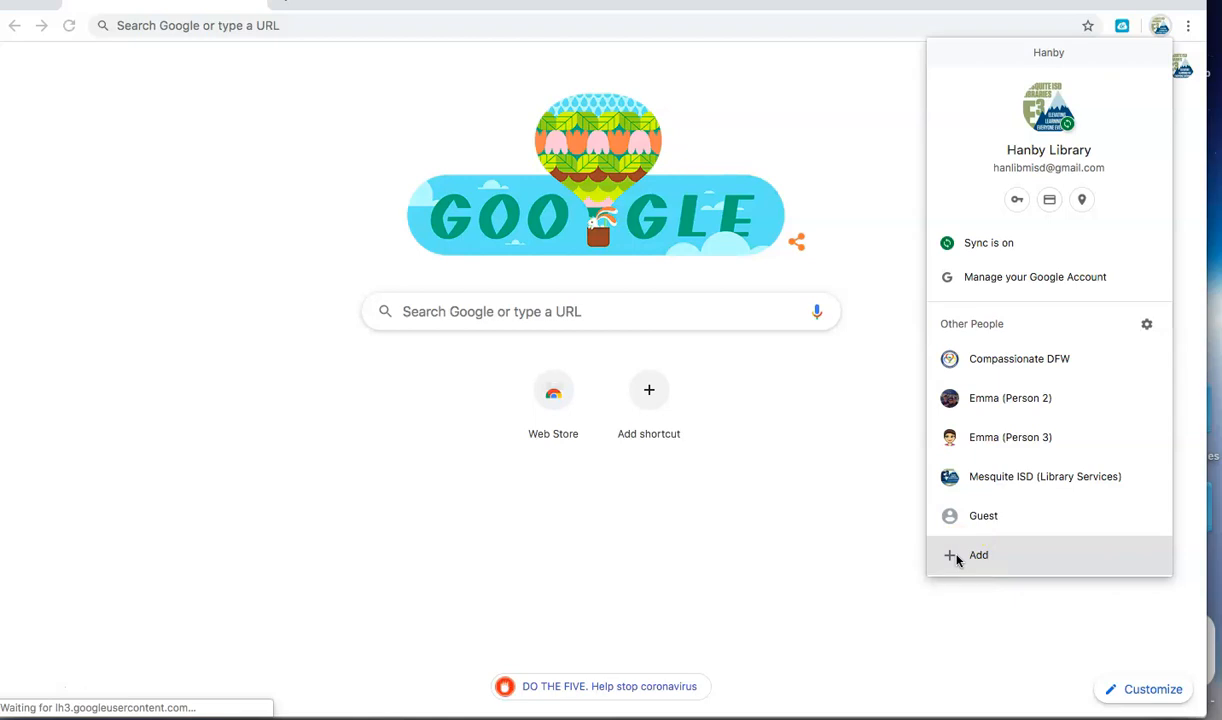
{"action": "mouse_move", "coordinate": [1036, 412]}
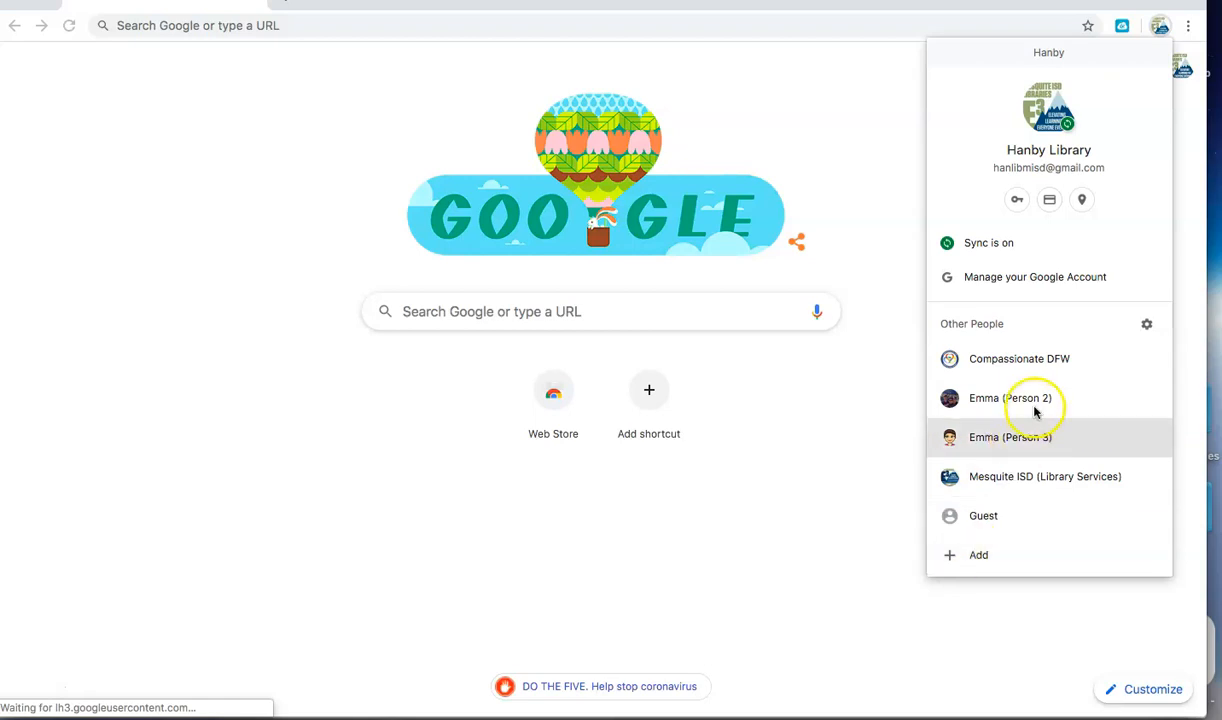
{"action": "mouse_move", "coordinate": [1010, 398]}
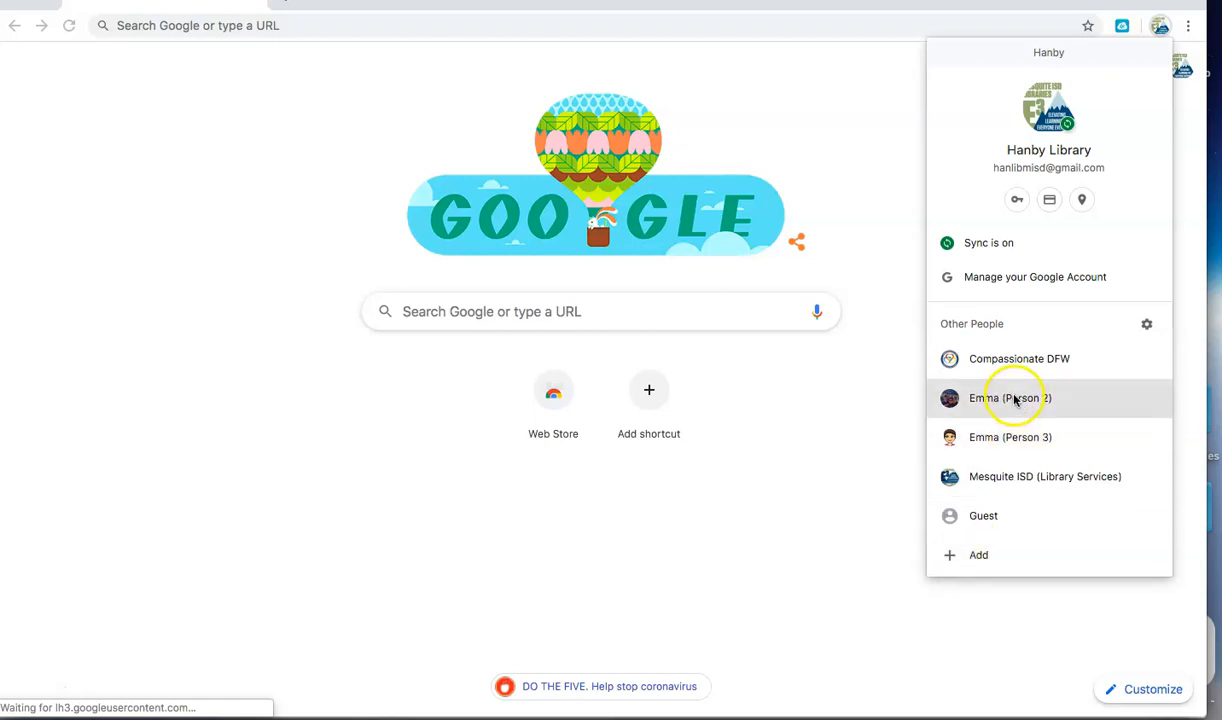
{"action": "mouse_move", "coordinate": [1000, 436]}
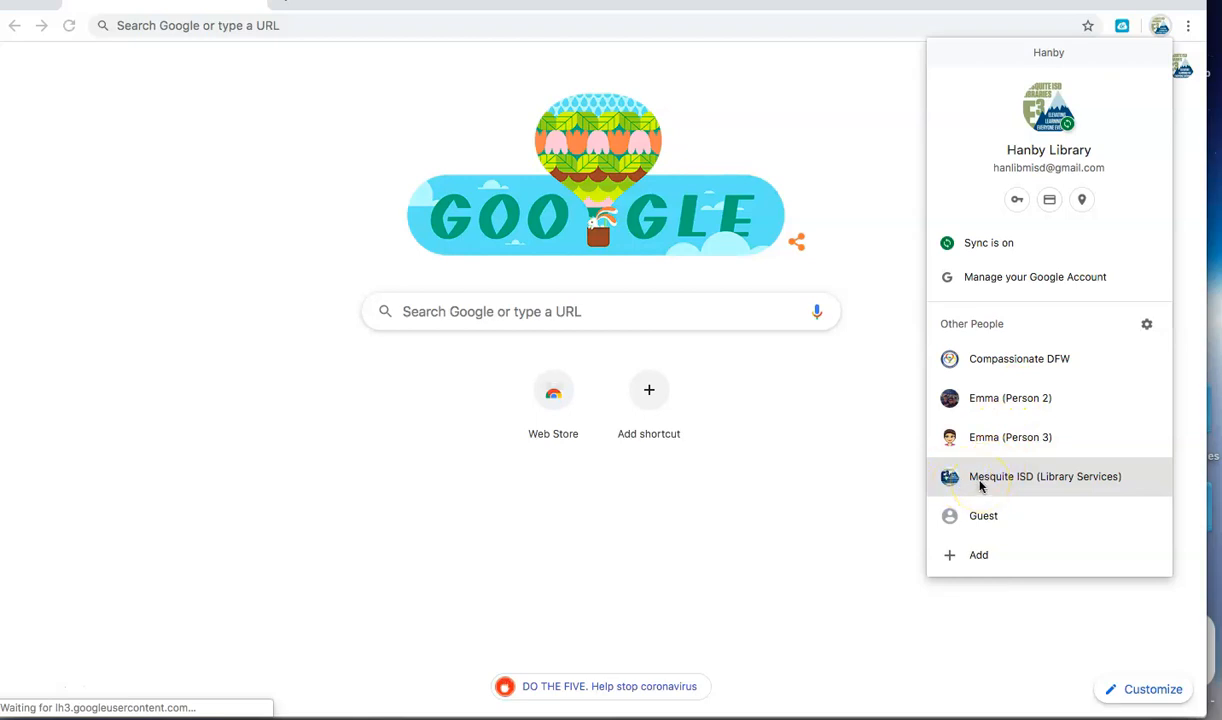
Switch to the Mesquite ISD Library Services window, then the Emma Person 2 Gmail window, readying Person 3.
{"action": "left_click", "coordinate": [1044, 476]}
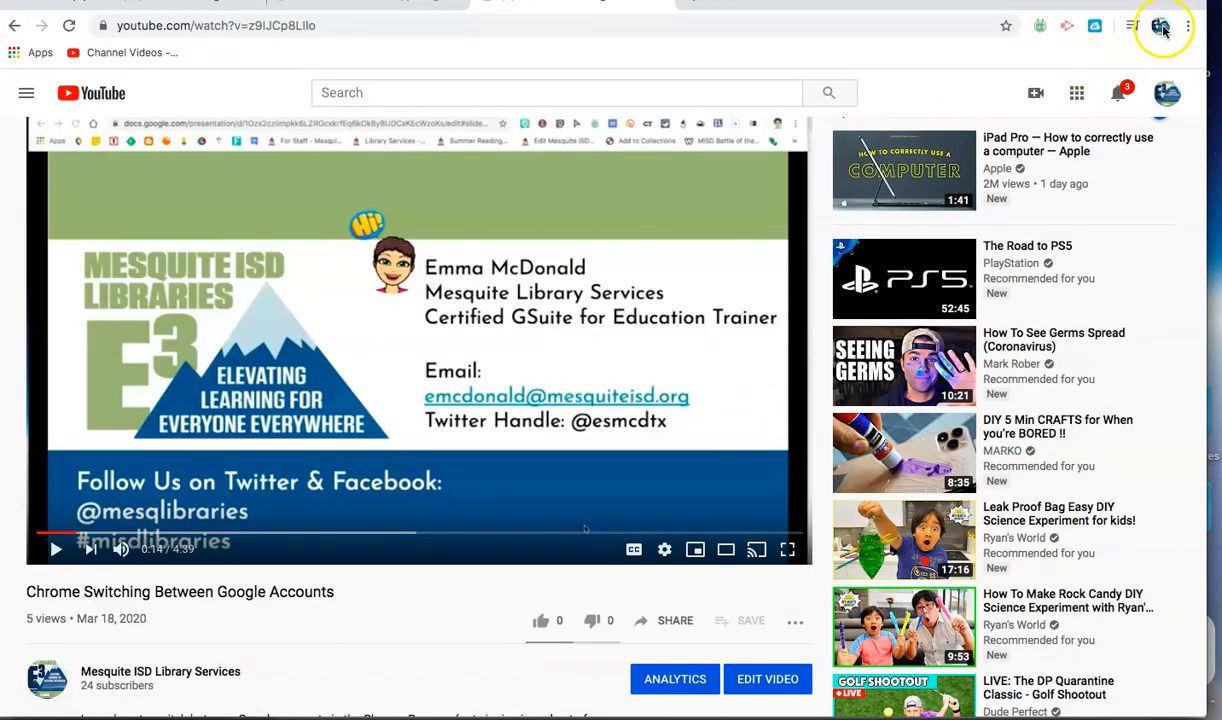
{"action": "left_click", "coordinate": [1164, 24]}
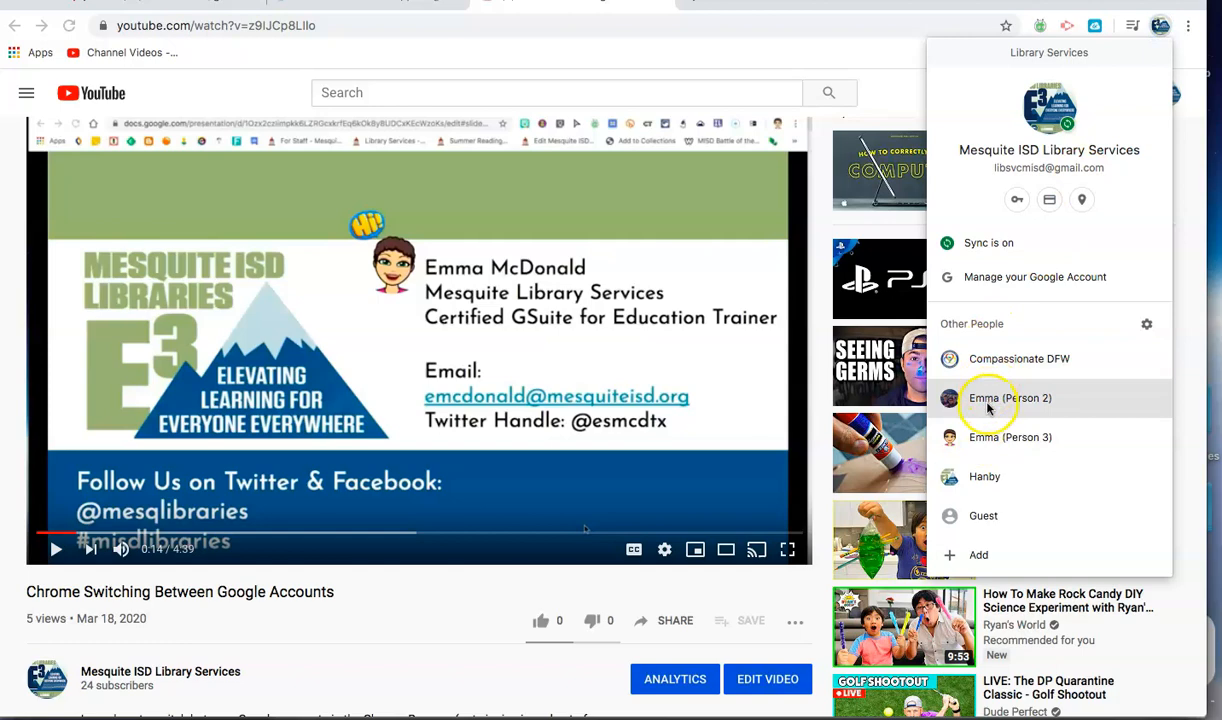
{"action": "left_click", "coordinate": [1008, 398]}
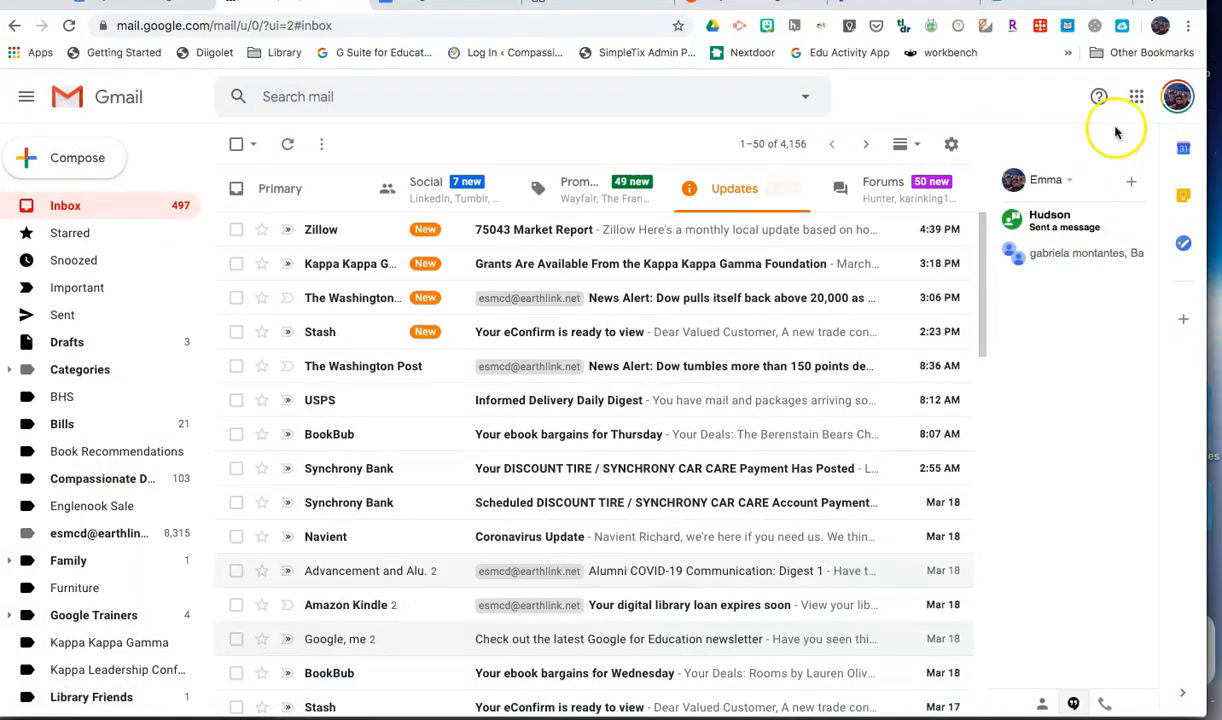
{"action": "left_click", "coordinate": [1160, 96]}
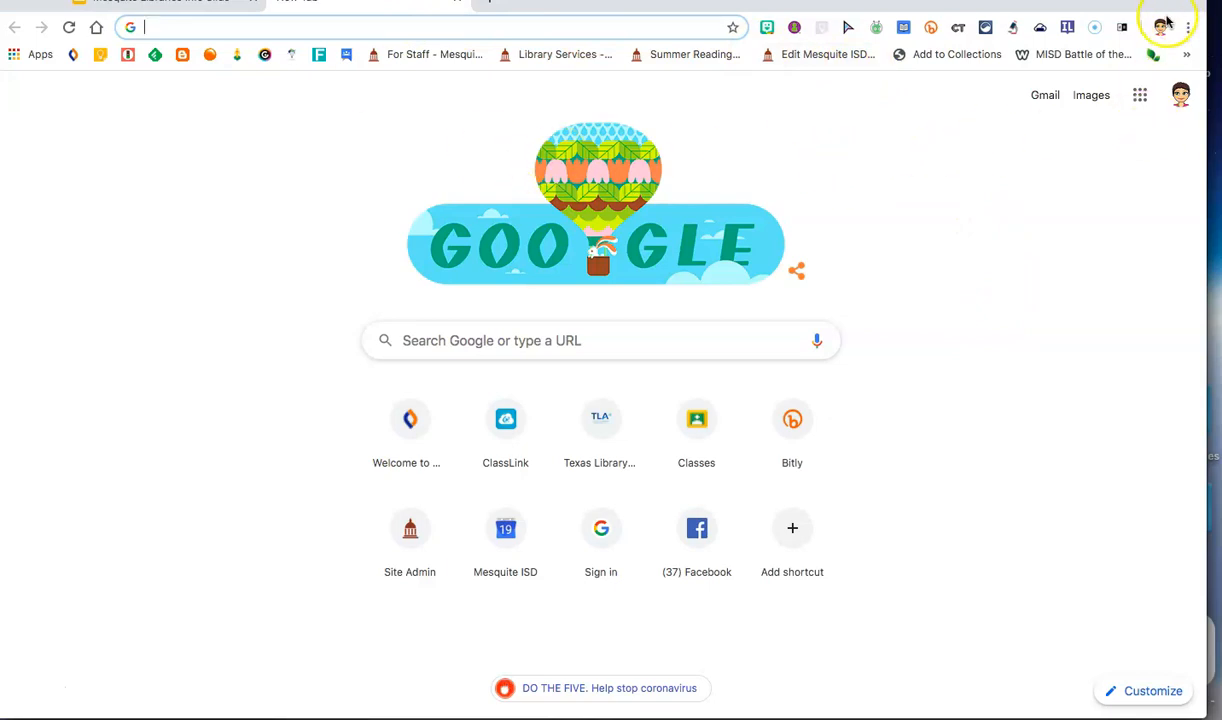
{"action": "left_click", "coordinate": [1160, 28]}
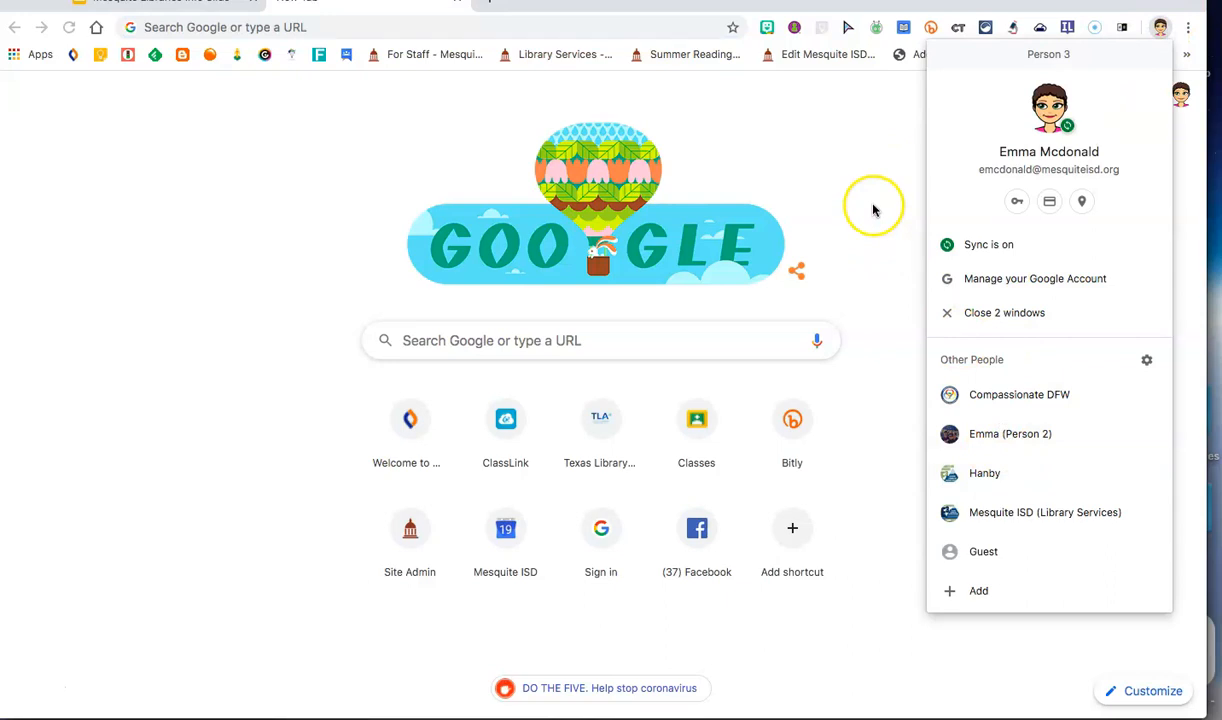
{"action": "mouse_move", "coordinate": [880, 312]}
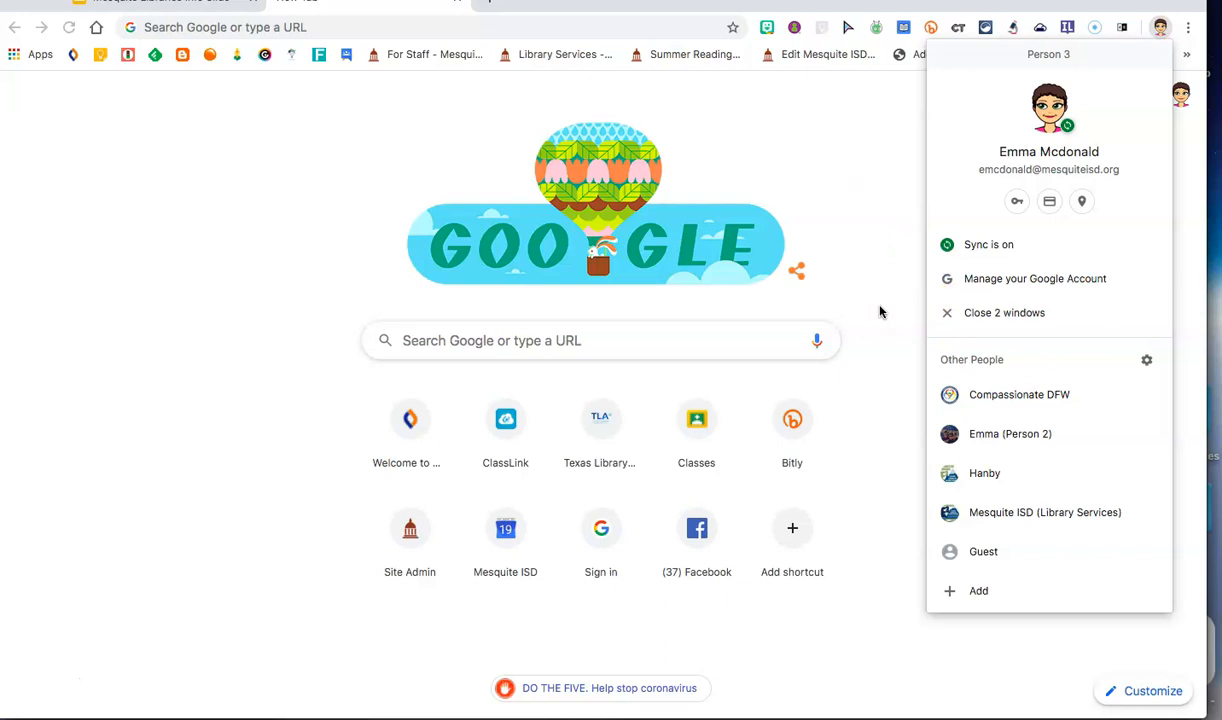
{"action": "left_click", "coordinate": [880, 308]}
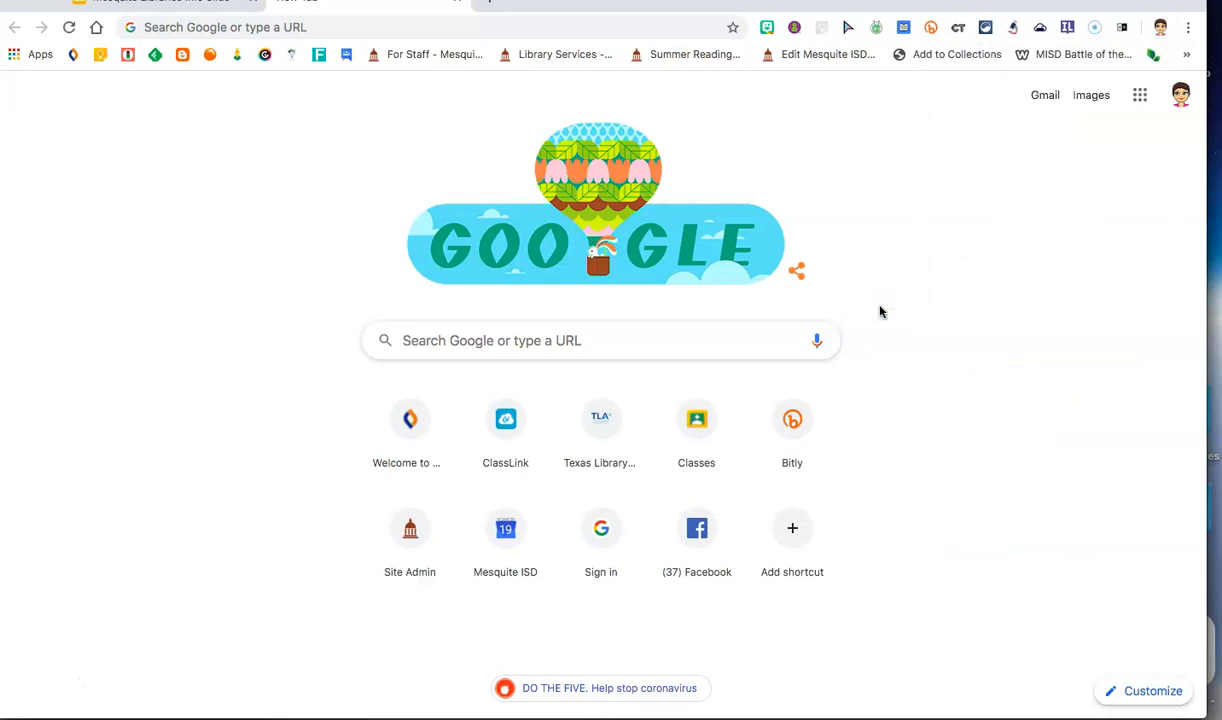
{"action": "left_click", "coordinate": [1160, 28]}
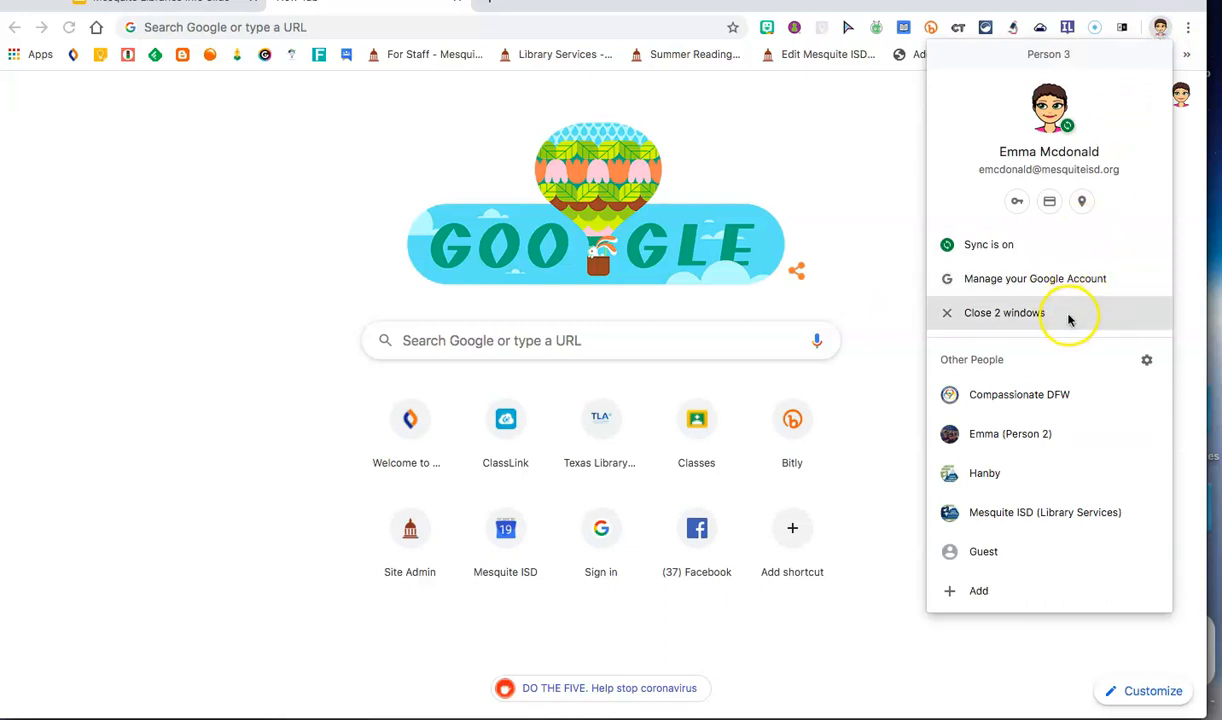
{"action": "mouse_move", "coordinate": [984, 432]}
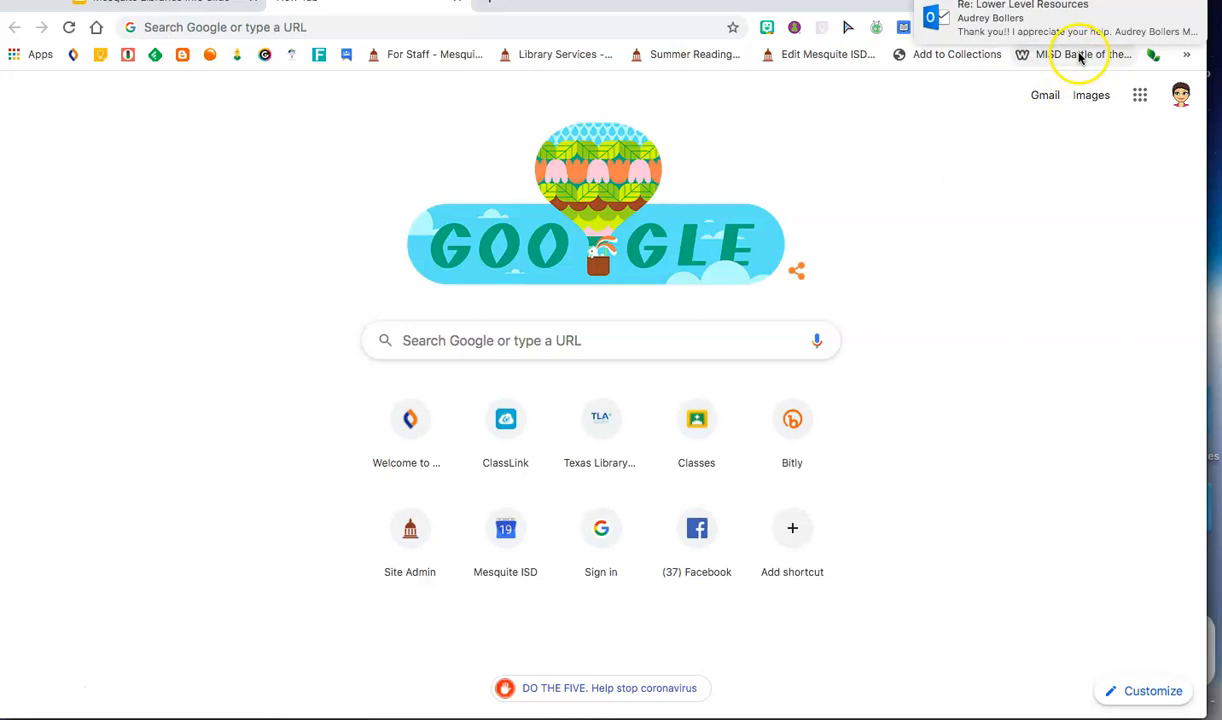
{"action": "mouse_move", "coordinate": [910, 300]}
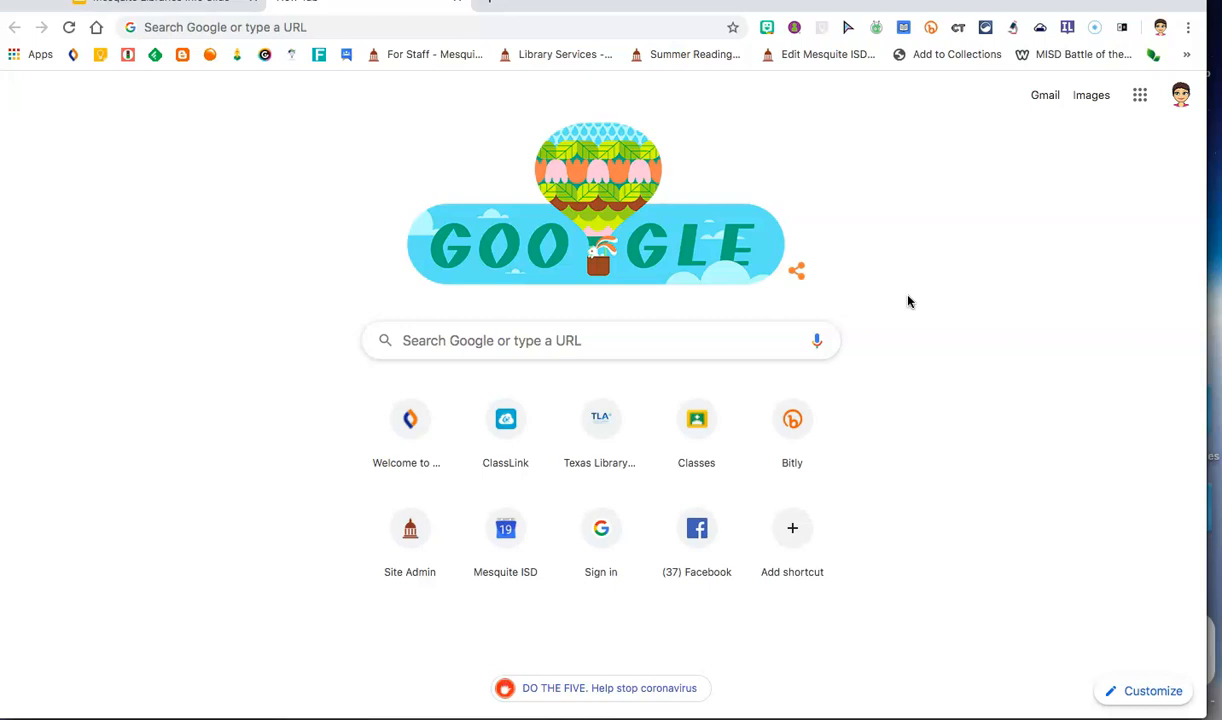
Reach Clear Browsing Data via More Tools, showing Advanced settings for all time.
{"action": "left_click", "coordinate": [1188, 28]}
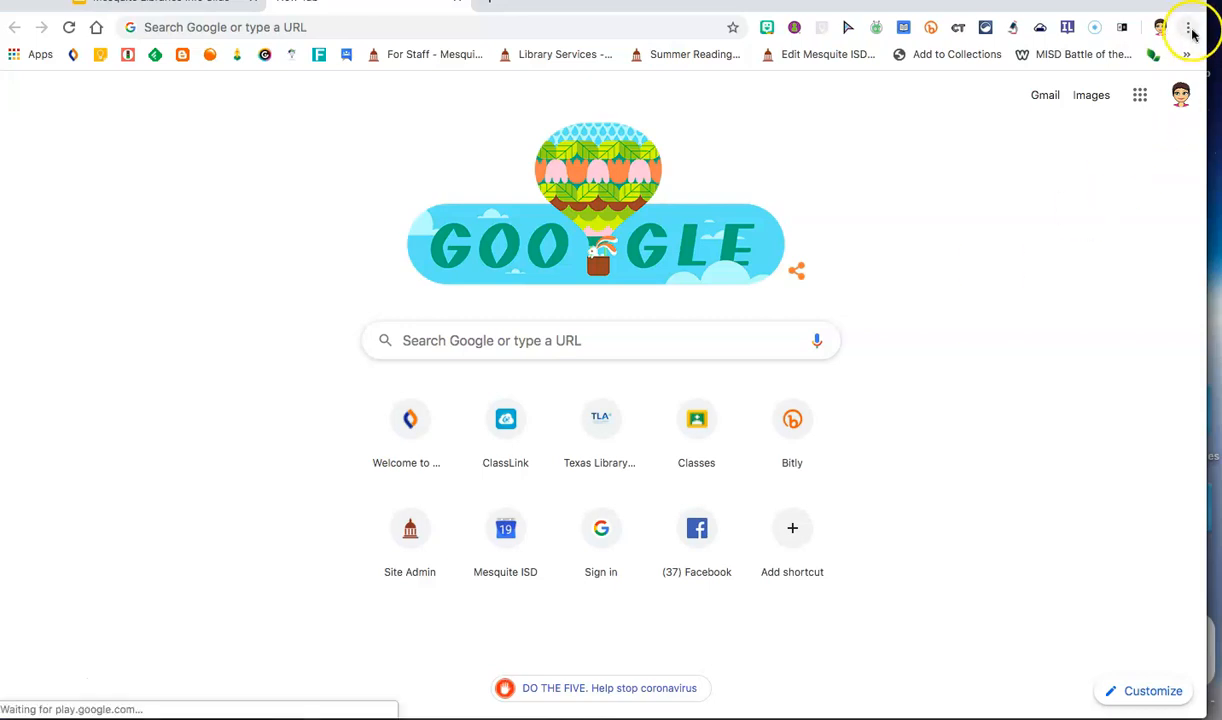
{"action": "left_click", "coordinate": [1188, 28]}
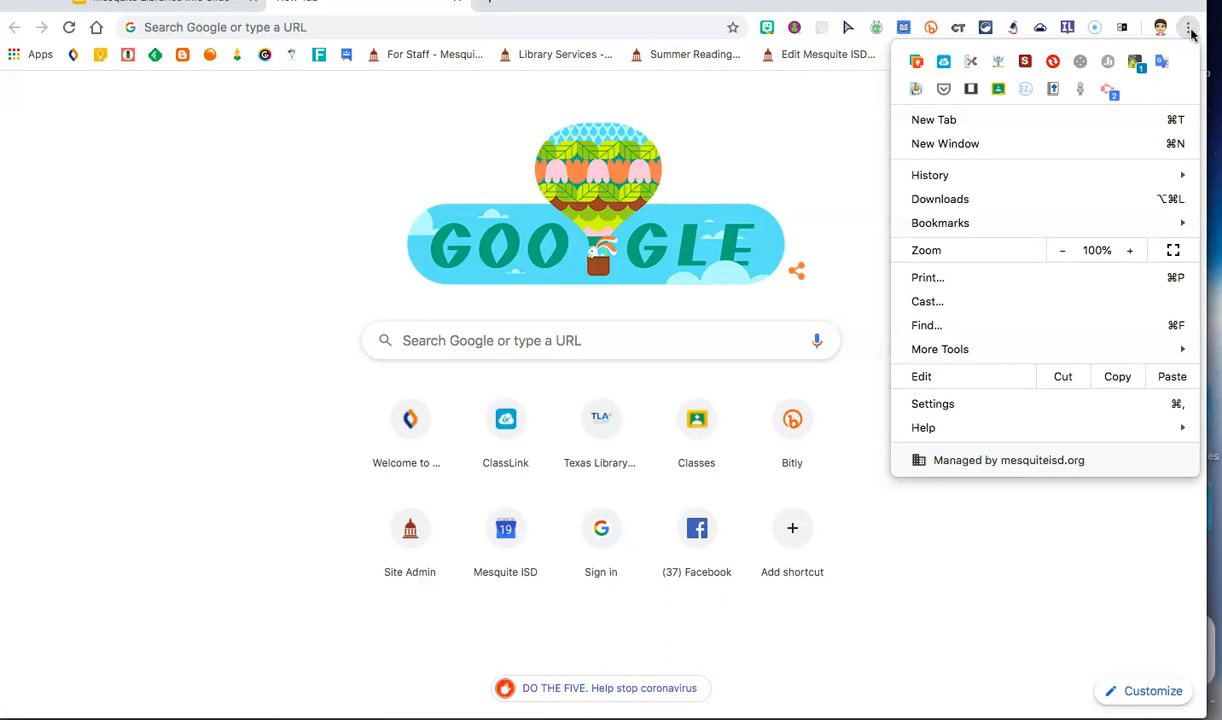
{"action": "left_click", "coordinate": [940, 348]}
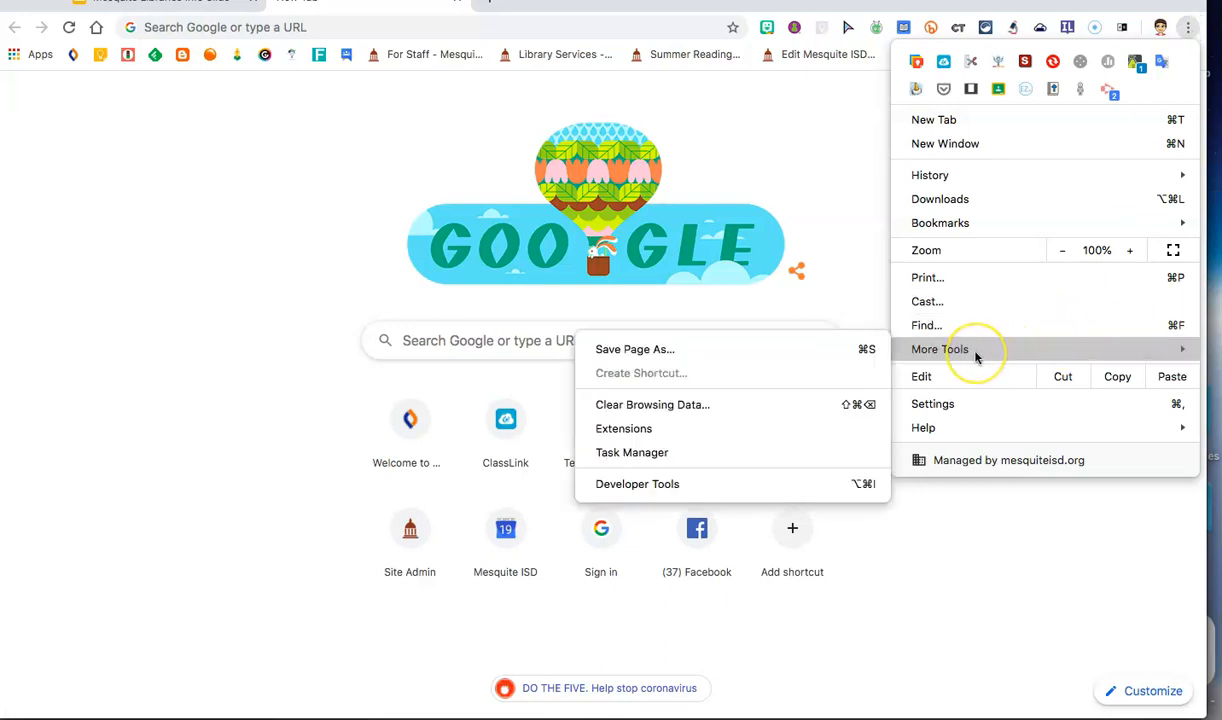
{"action": "mouse_move", "coordinate": [652, 404]}
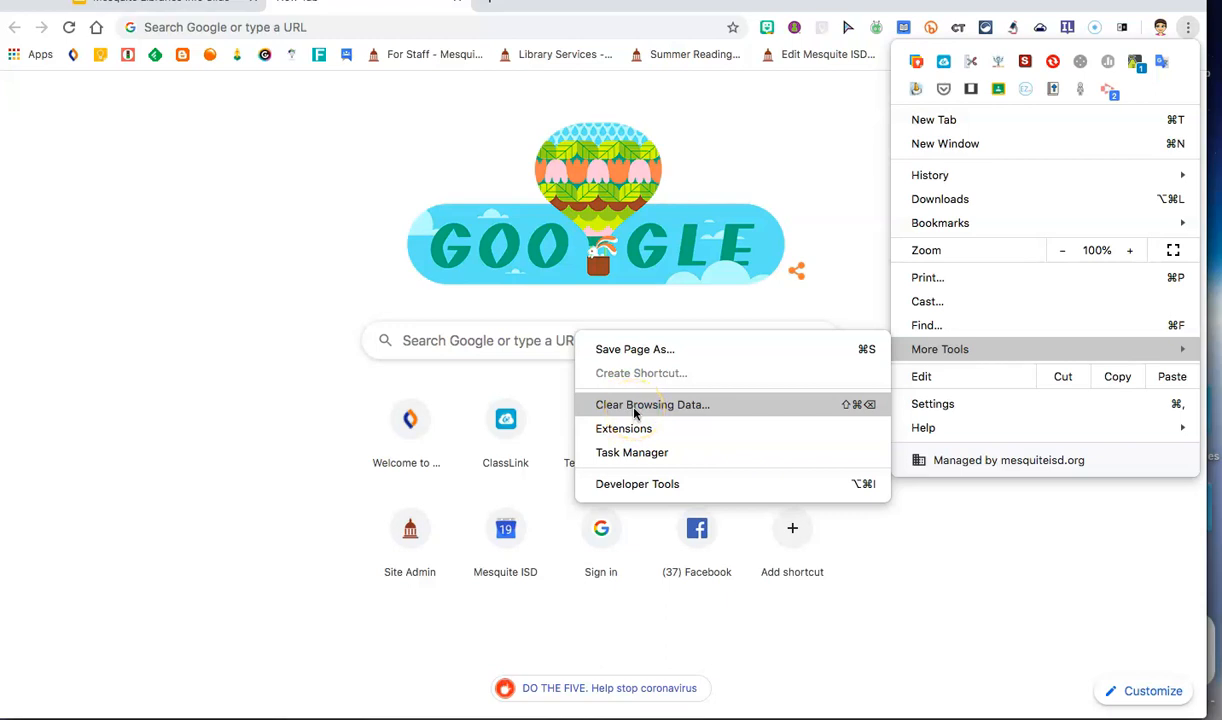
{"action": "left_click", "coordinate": [652, 404]}
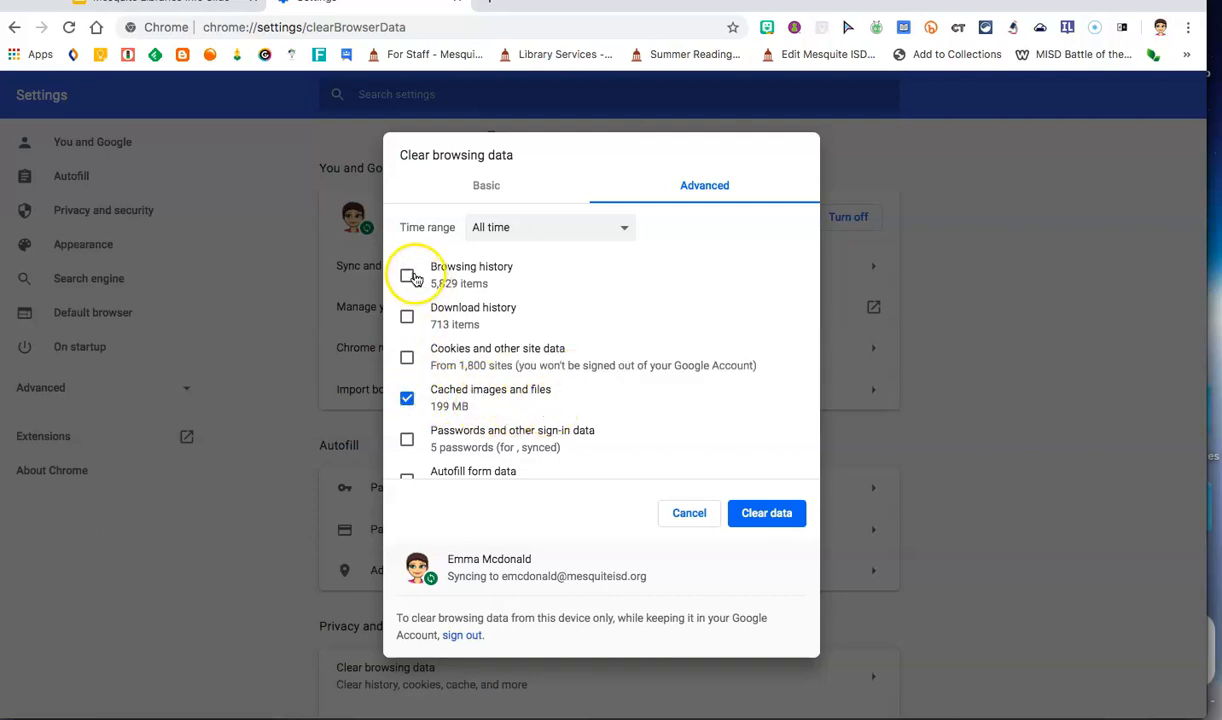
Leave Browsing history and Cookies unchecked, keeping only Cached images and files for all time.
{"action": "left_click", "coordinate": [408, 276]}
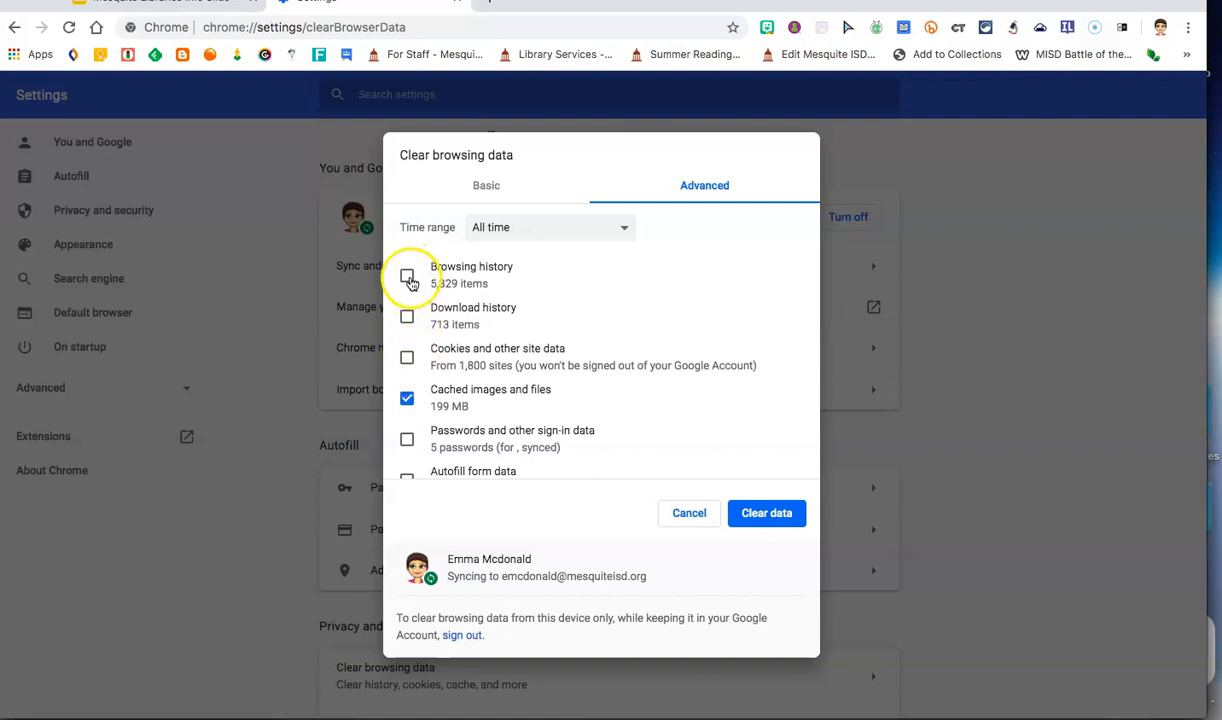
{"action": "mouse_move", "coordinate": [408, 318]}
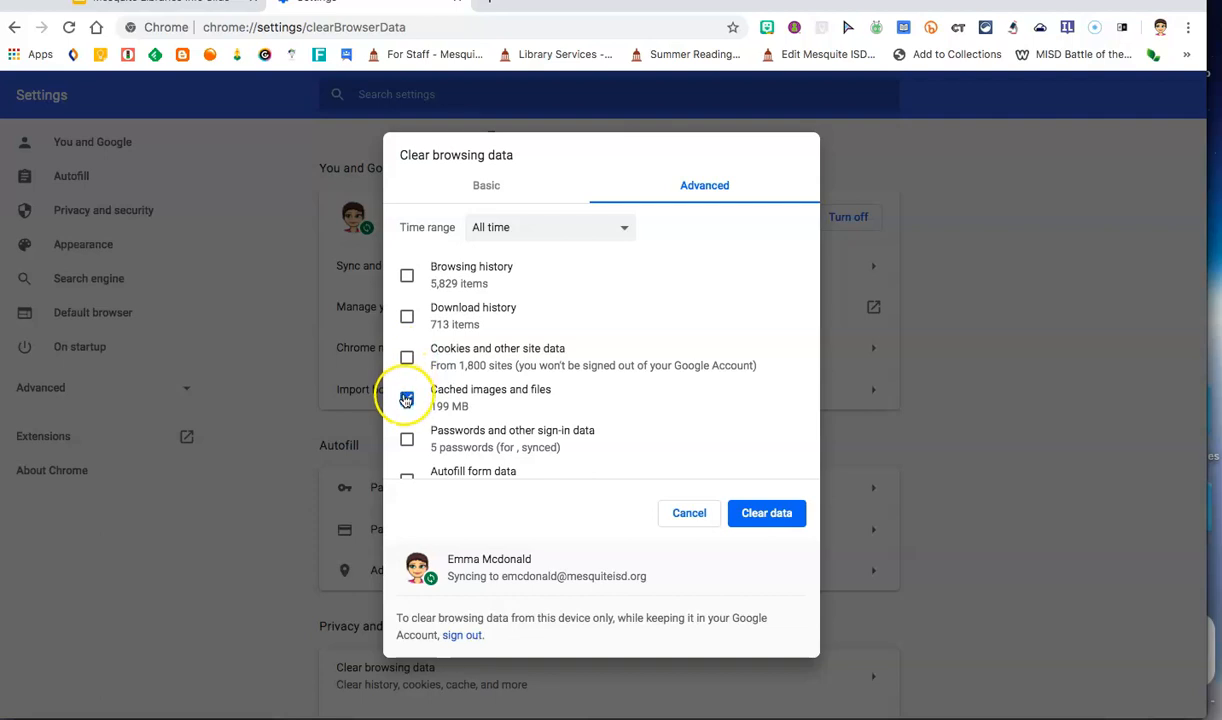
{"action": "left_click", "coordinate": [408, 398]}
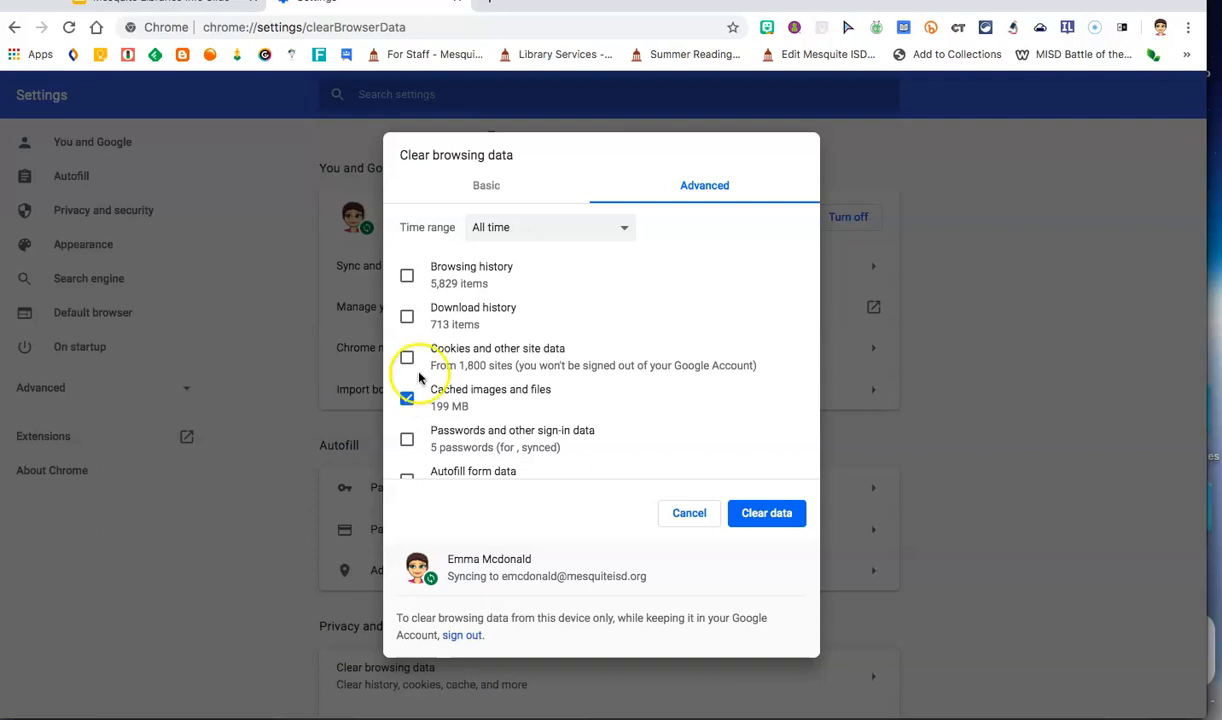
{"action": "left_click", "coordinate": [408, 356]}
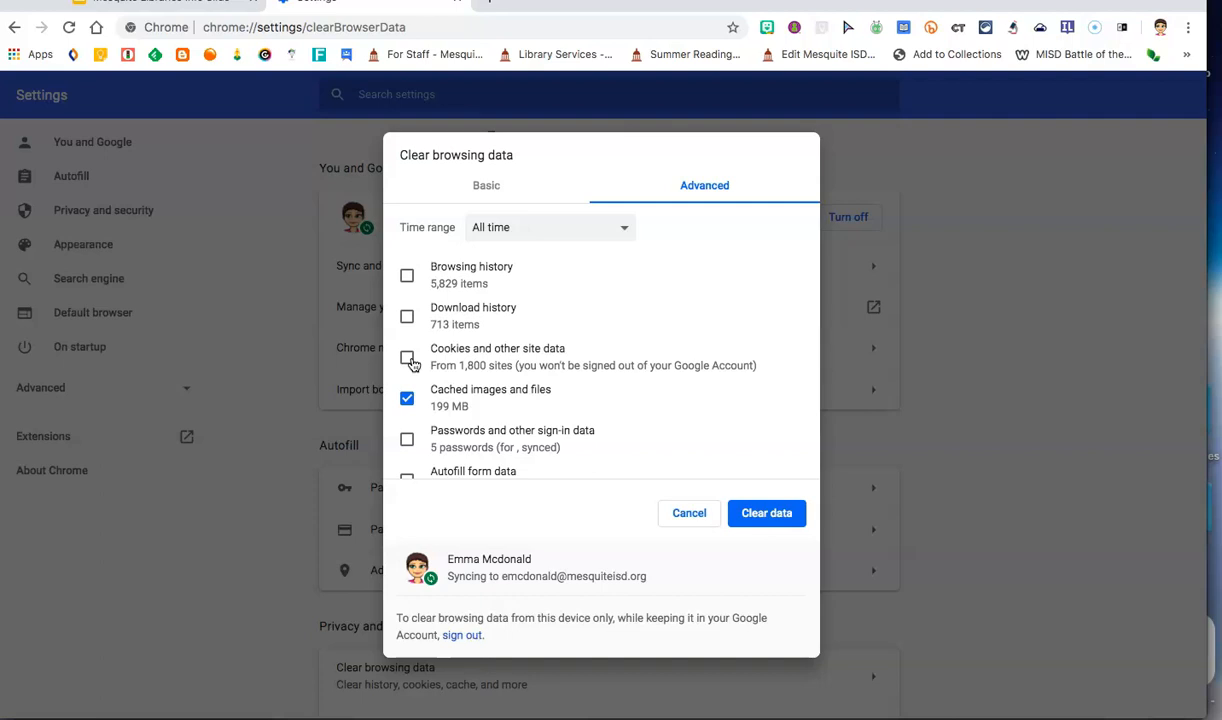
{"action": "left_click", "coordinate": [160, 8]}
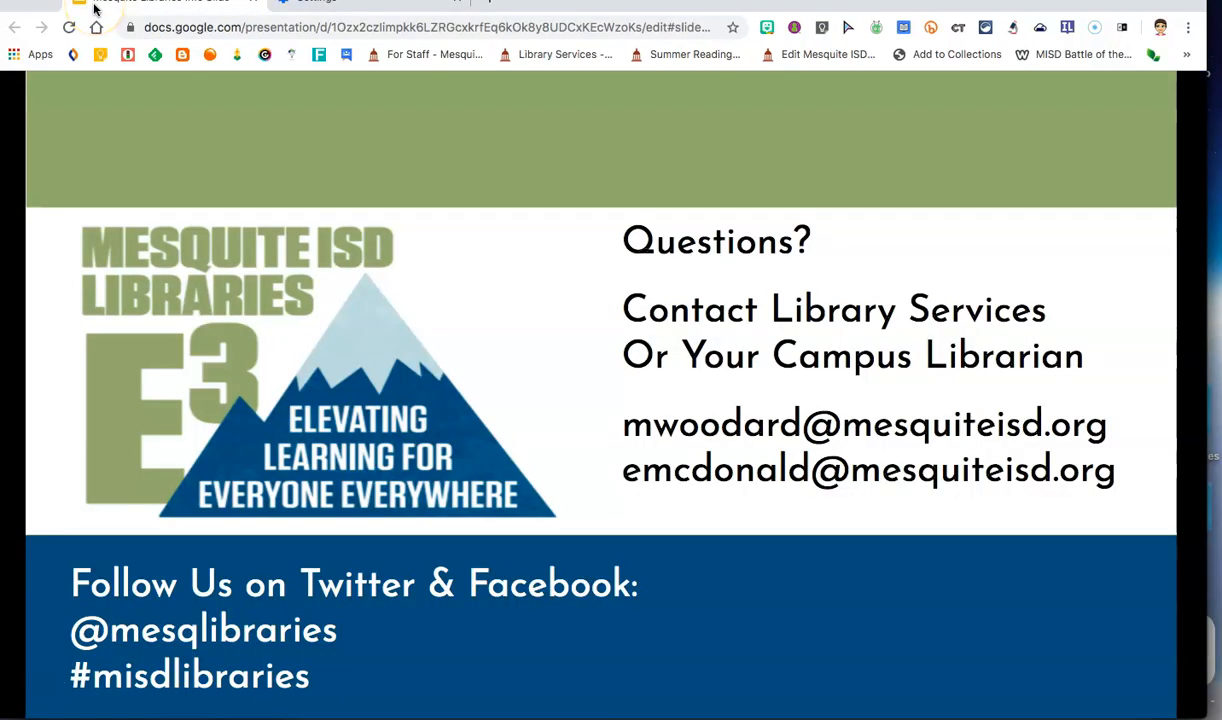